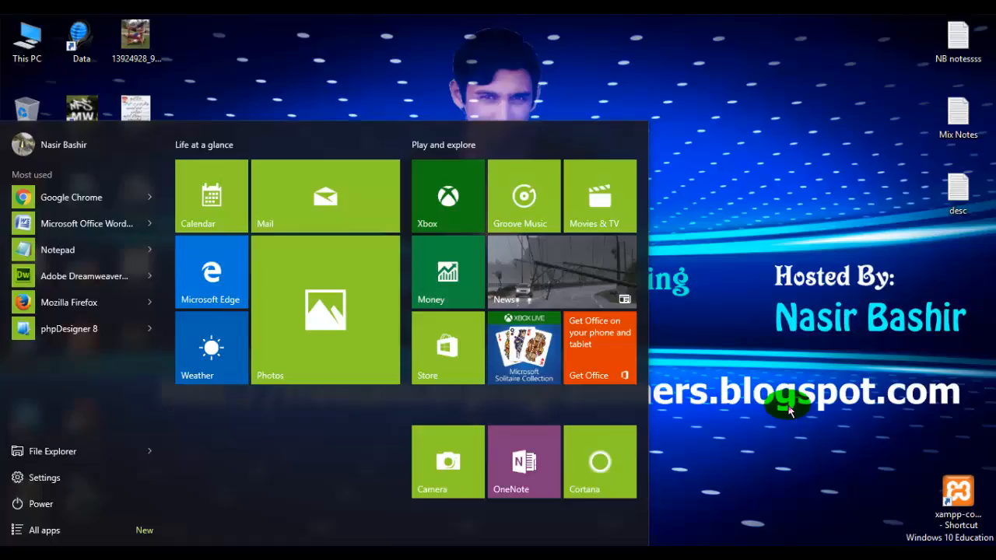
Step: Search the Start menu for 'dream' and launch Adobe Dreamweaver CS6
text(not)
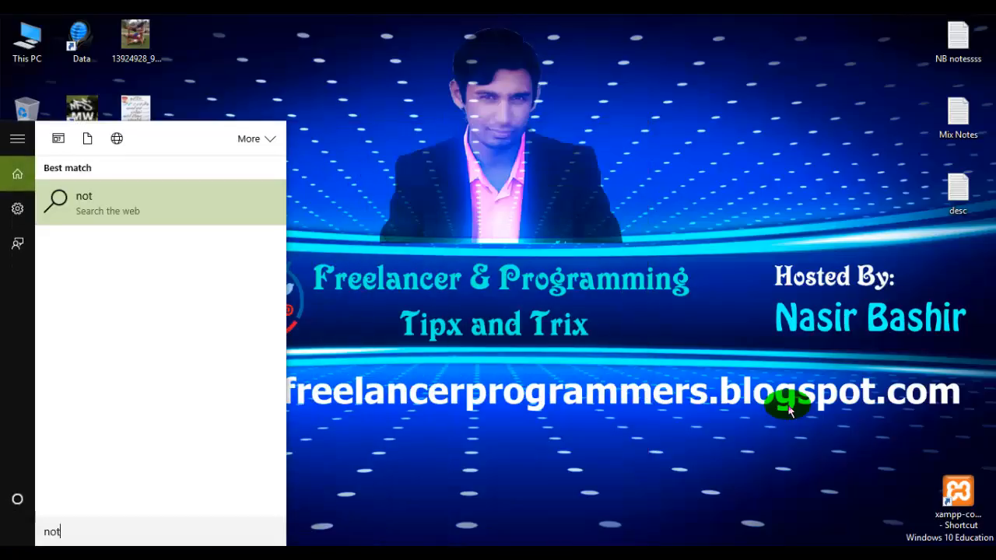
text(dream)
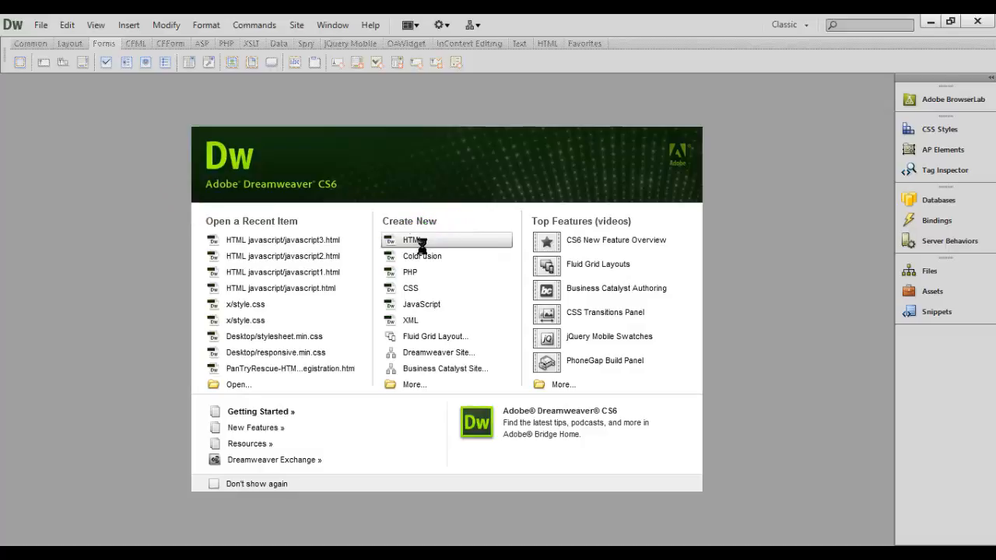
Step: Create a new blank HTML document, show Code view and select the XHTML doctype declaration
click(414, 239)
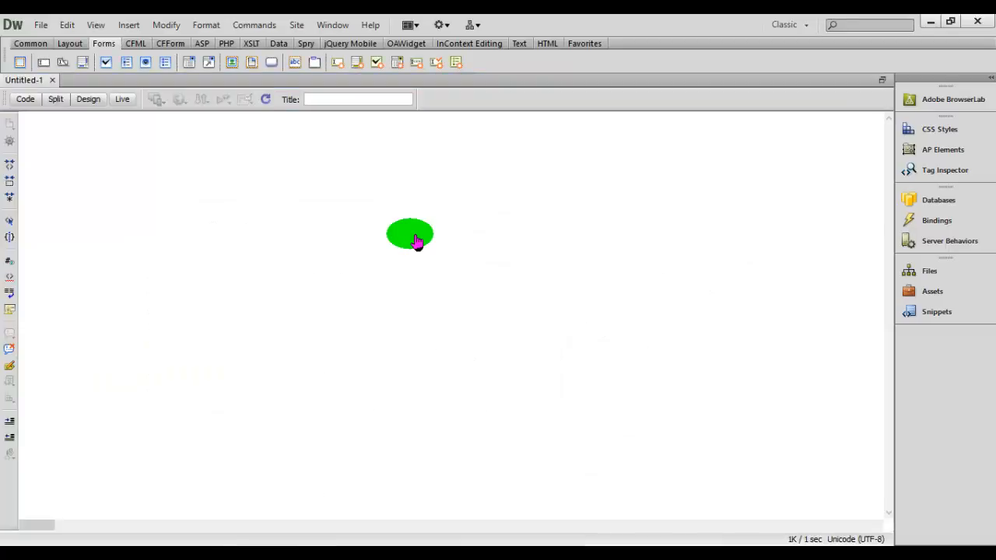
click(25, 99)
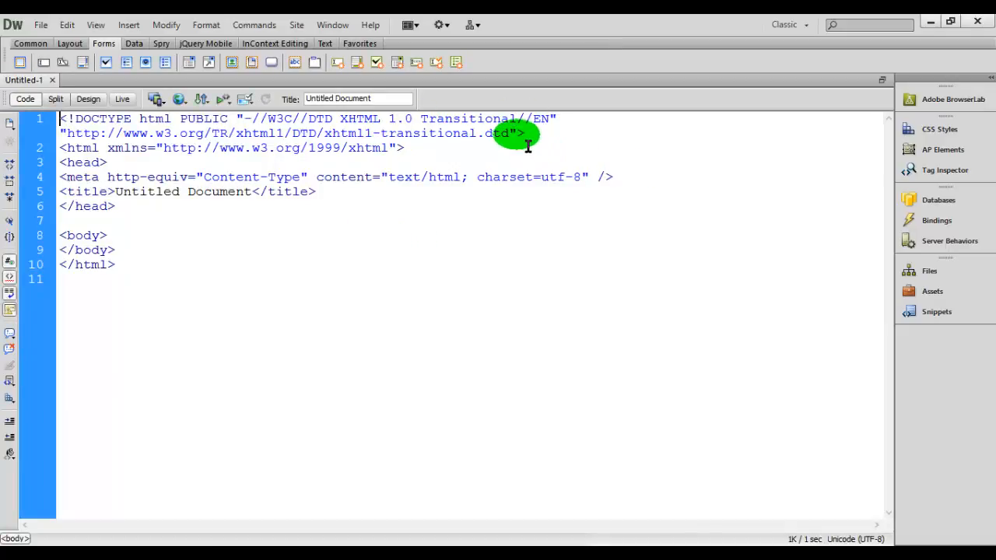
drag(525, 132, 190, 118)
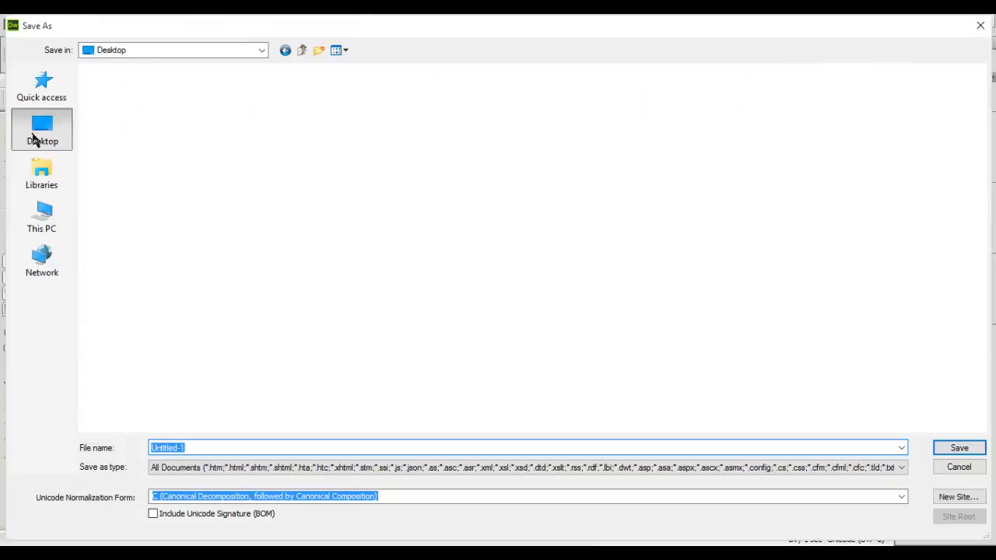
Step: Save the new document to the Desktop as head.html
click(41, 127)
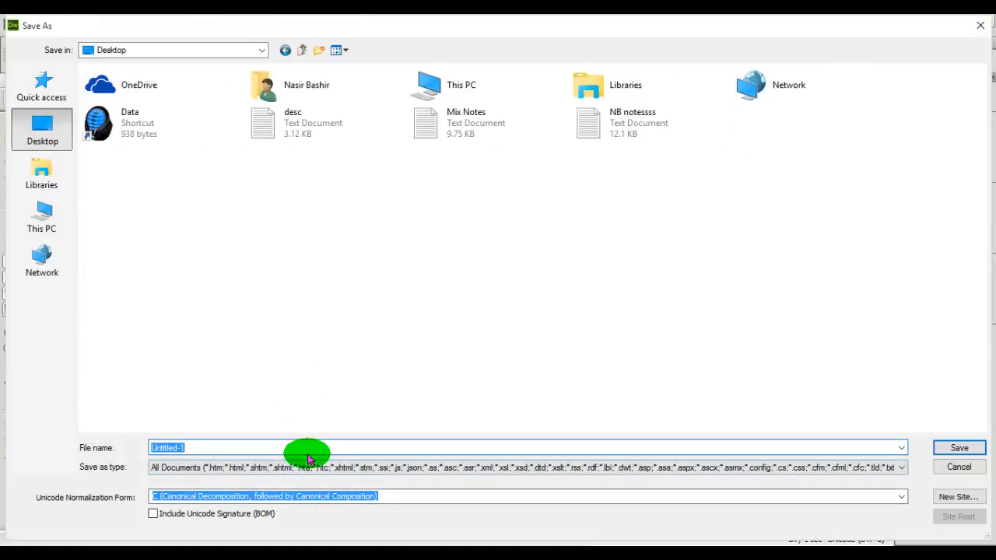
text(head.)
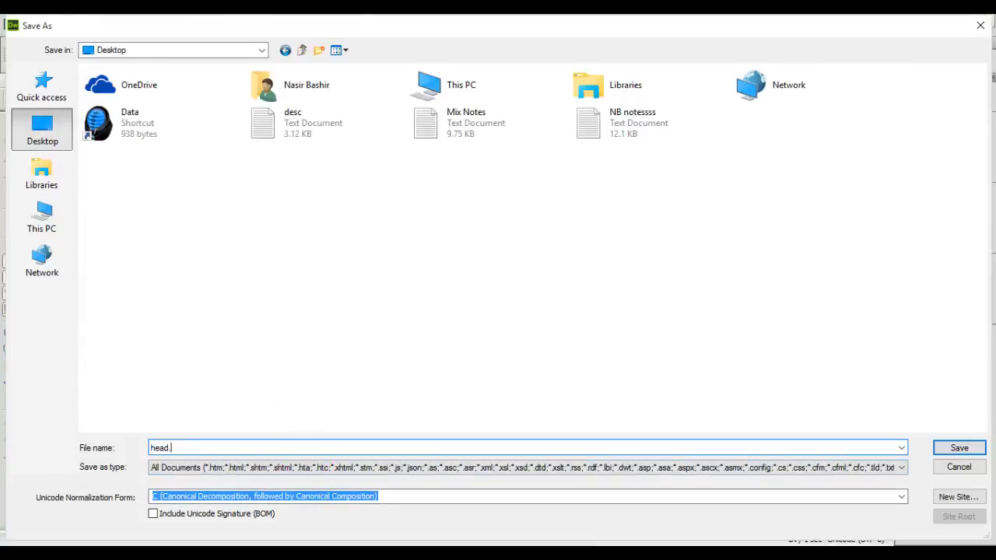
text(html)
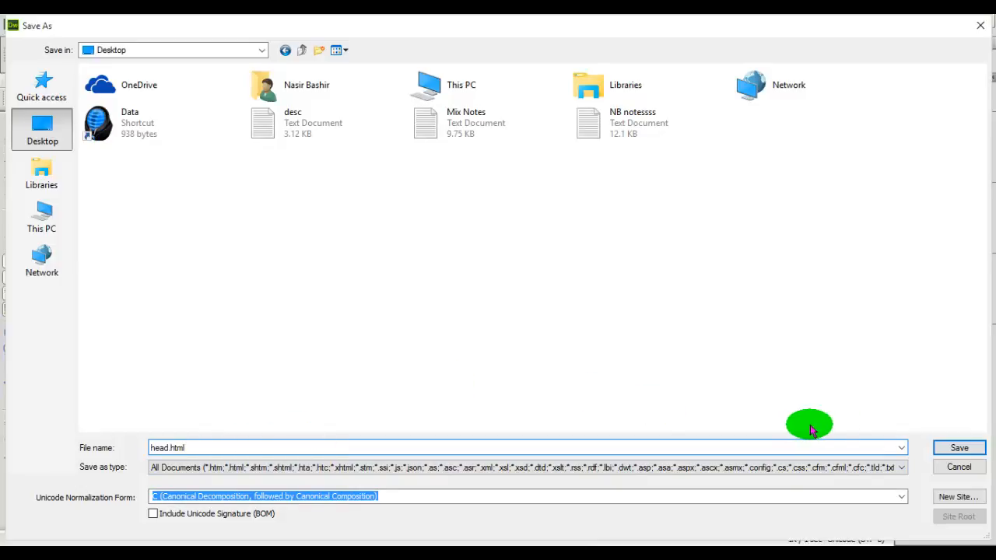
click(958, 448)
text(HEa)
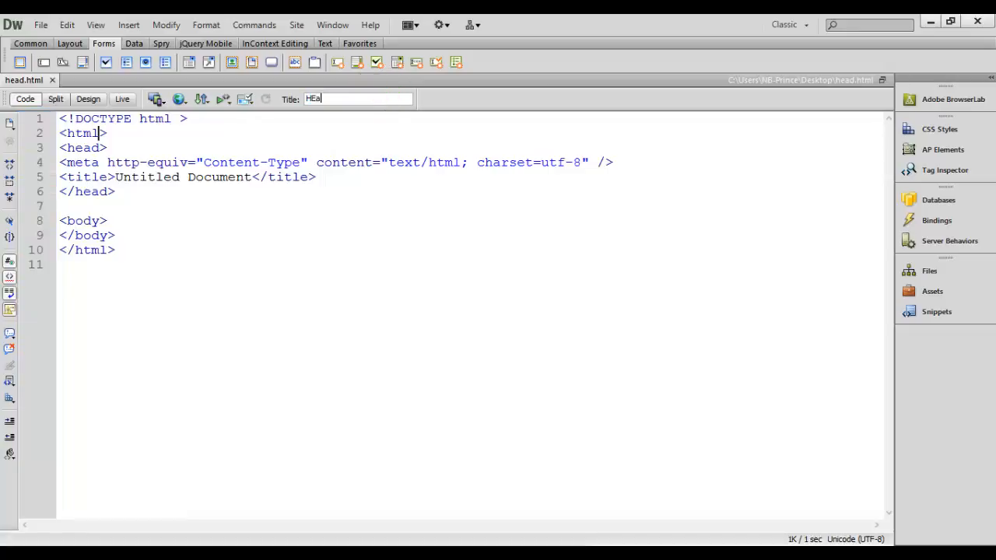
Step: Set the page title of head.html to 'Head' in the Document toolbar
text(Head)
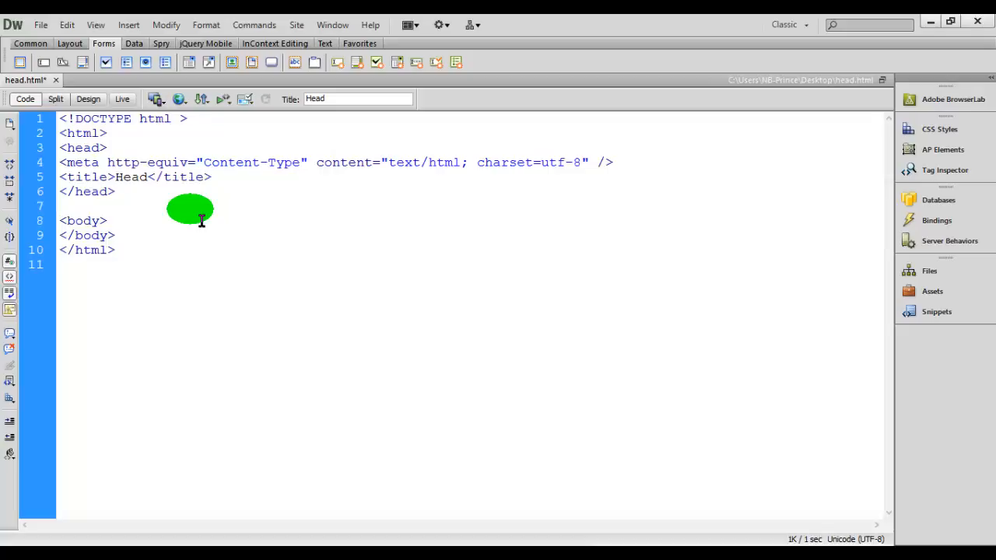
click(60, 205)
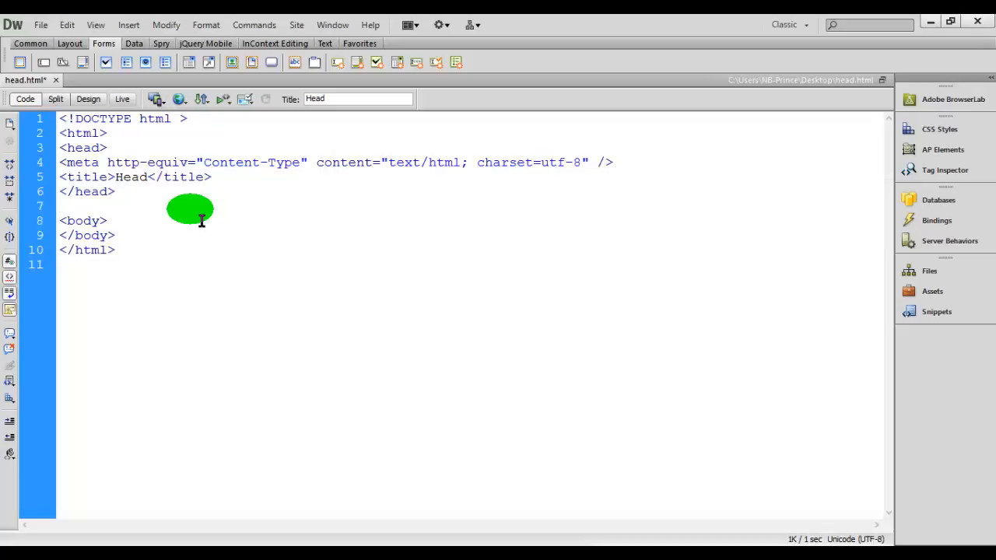
click(61, 206)
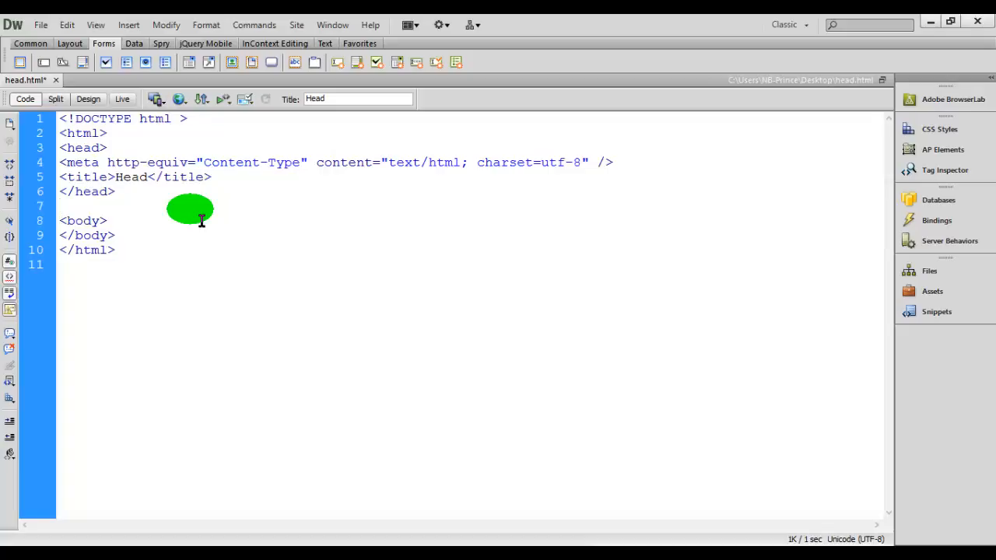
click(62, 205)
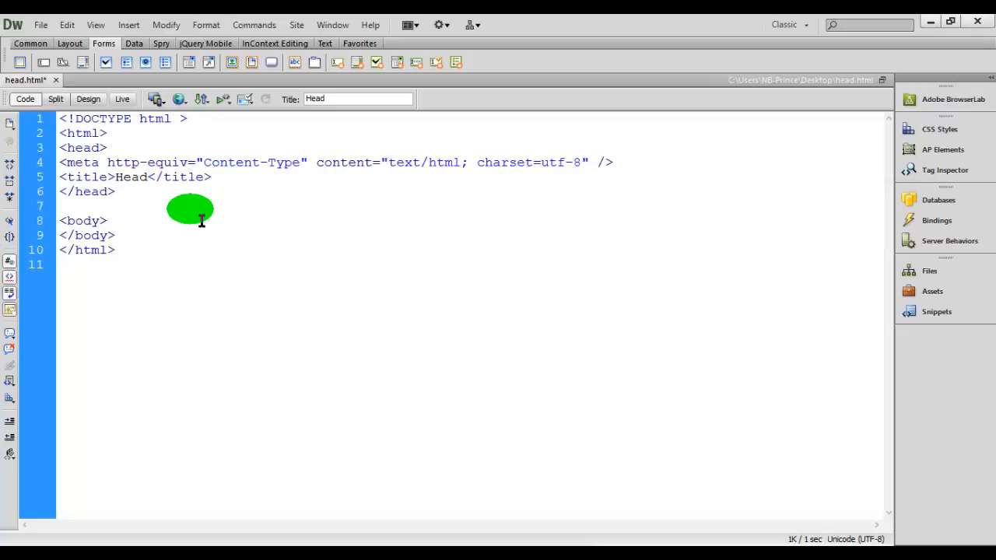
click(62, 205)
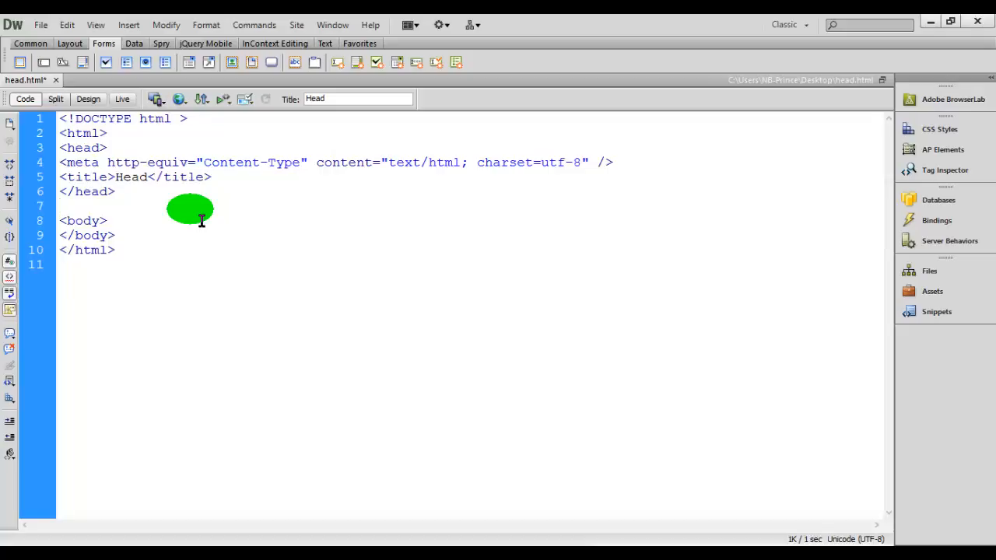
click(61, 205)
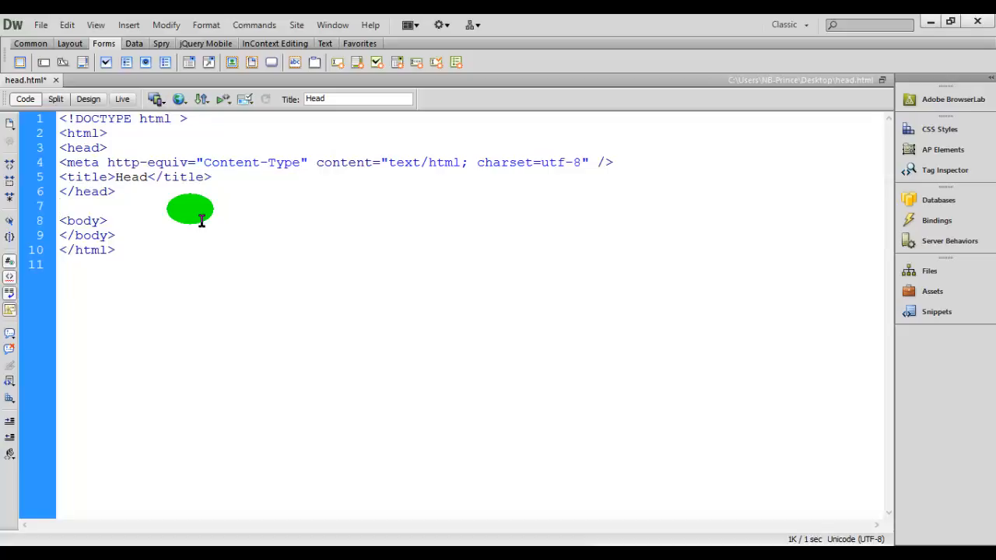
click(63, 205)
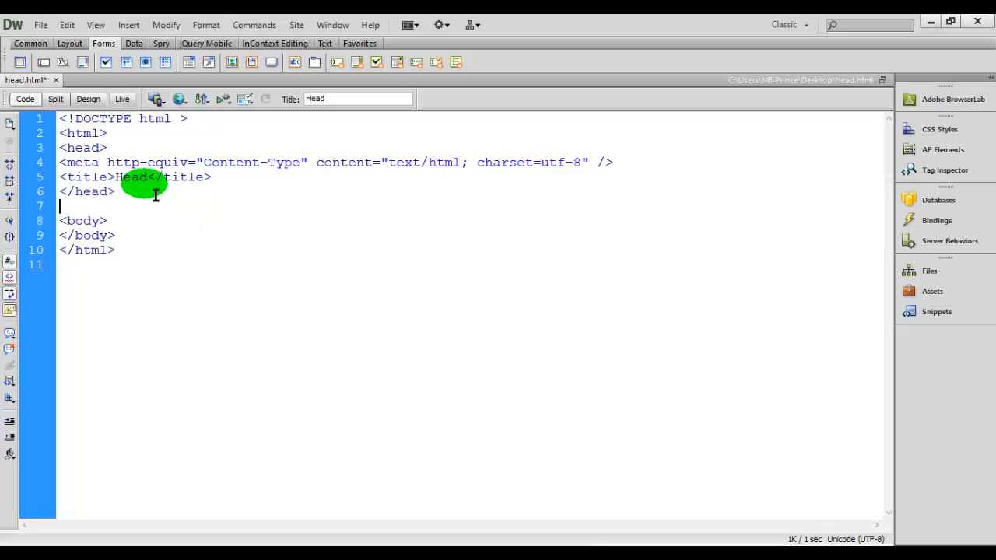
Step: Delete the head, meta and body tags from head.html, keeping the title, and start an h1 tag
click(81, 147)
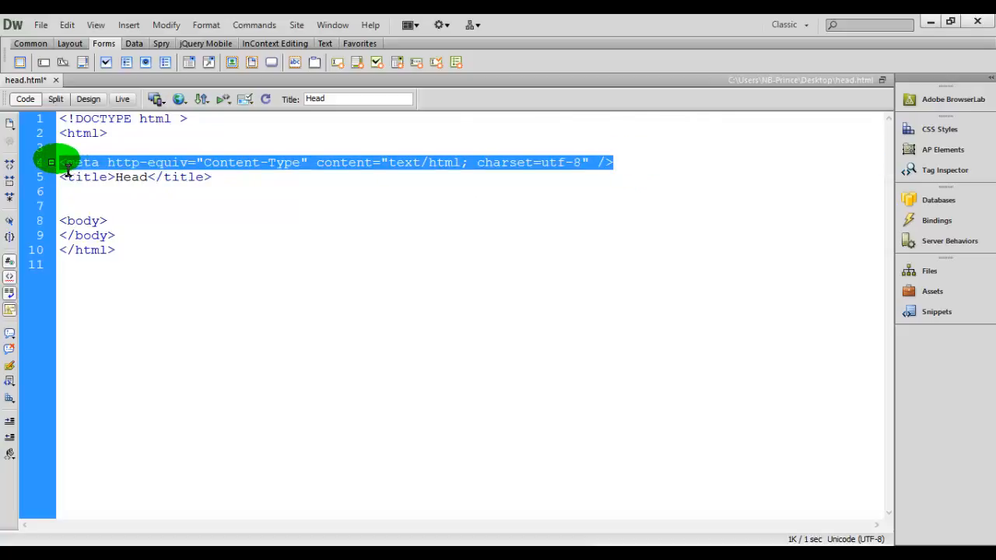
key(Delete)
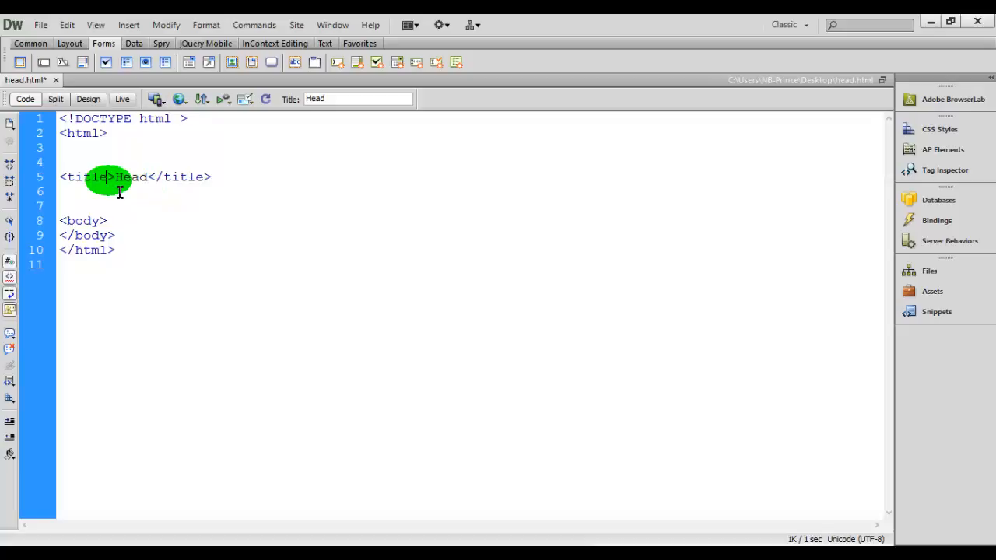
click(106, 221)
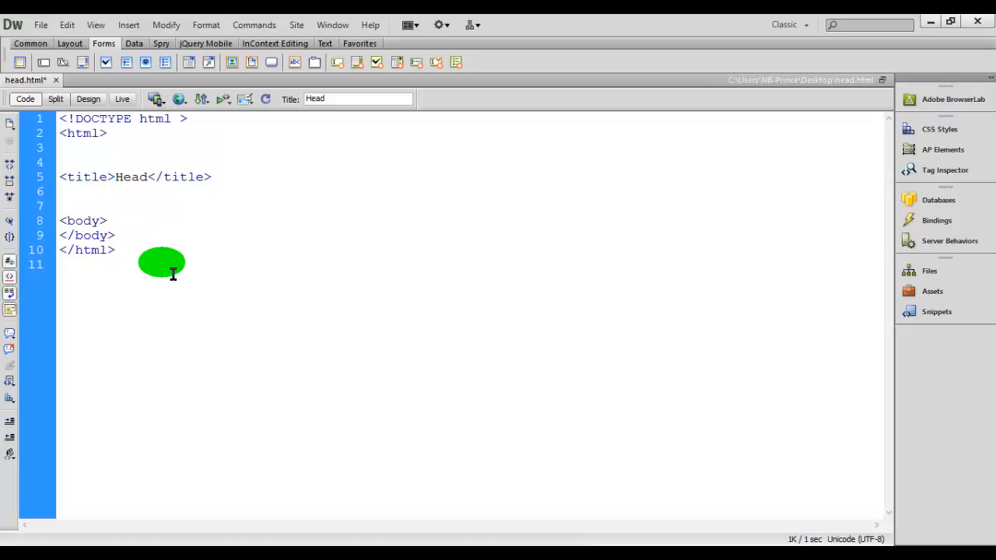
double_click(88, 235)
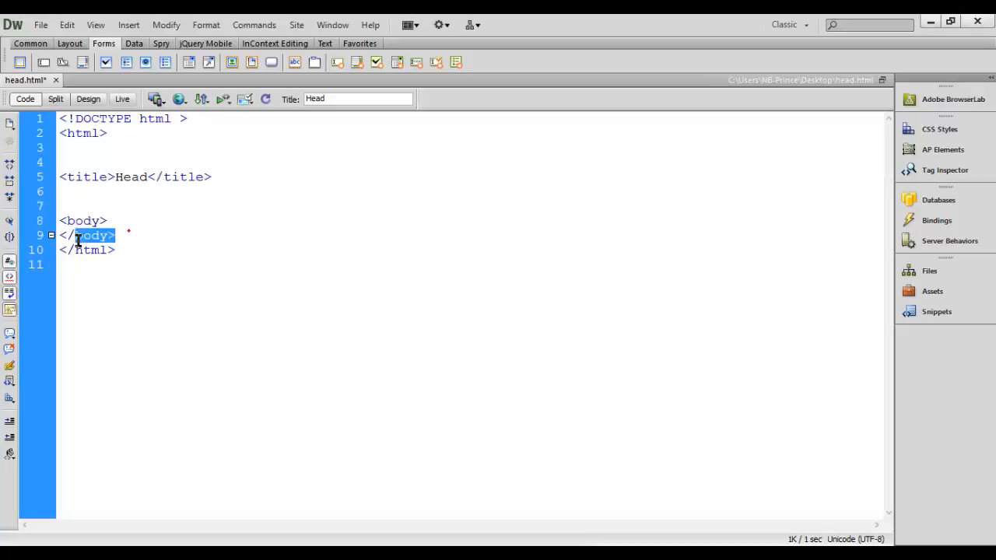
key(Delete)
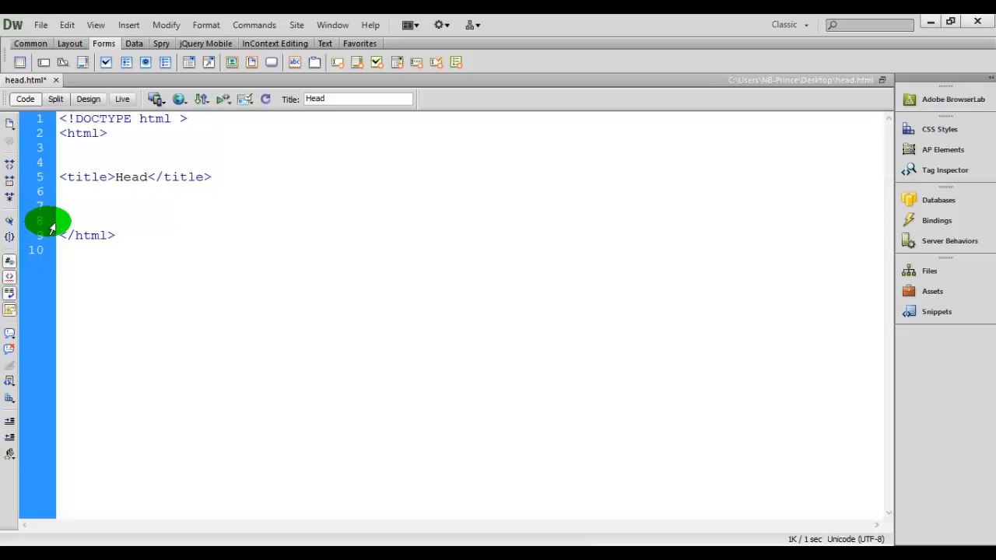
text(<h1>)
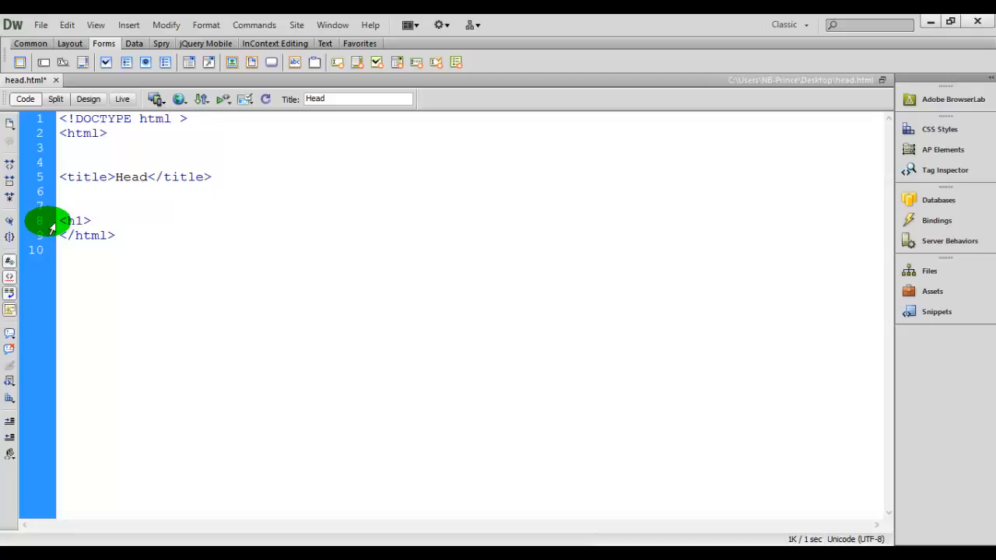
Step: Finish the heading 'This is heading.' and add the paragraph 'This is a paragraph.' below it
text(This i)
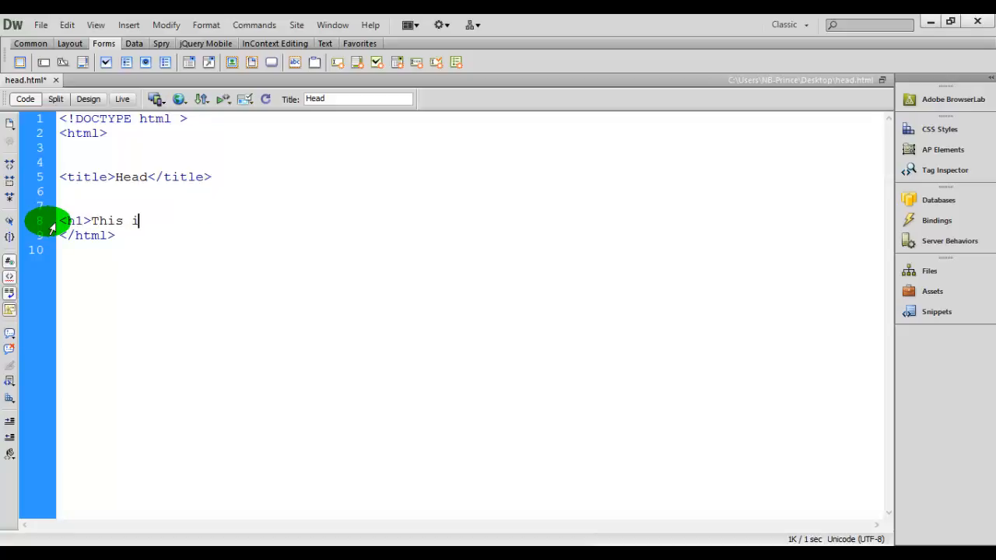
text(s heading. </h1>)
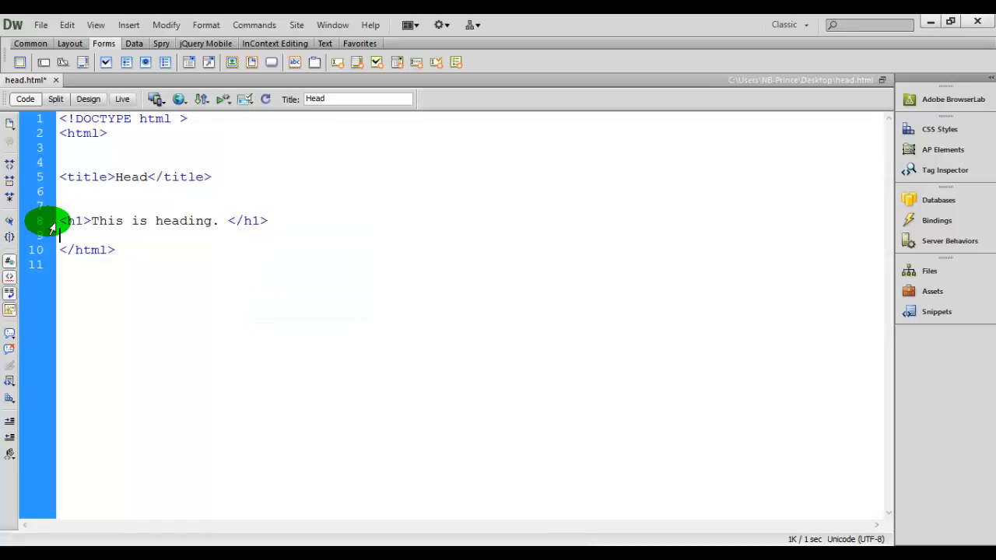
text(<p)
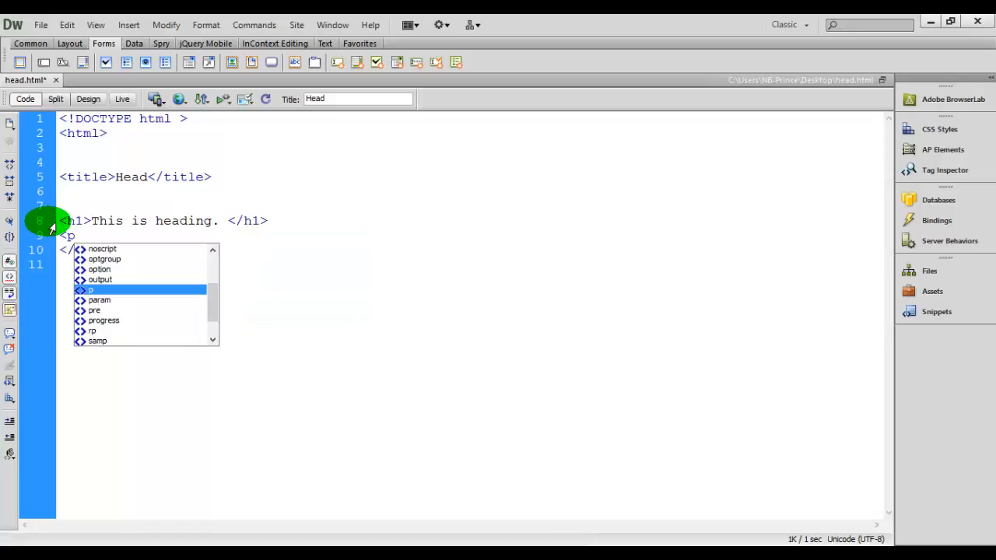
text(T)
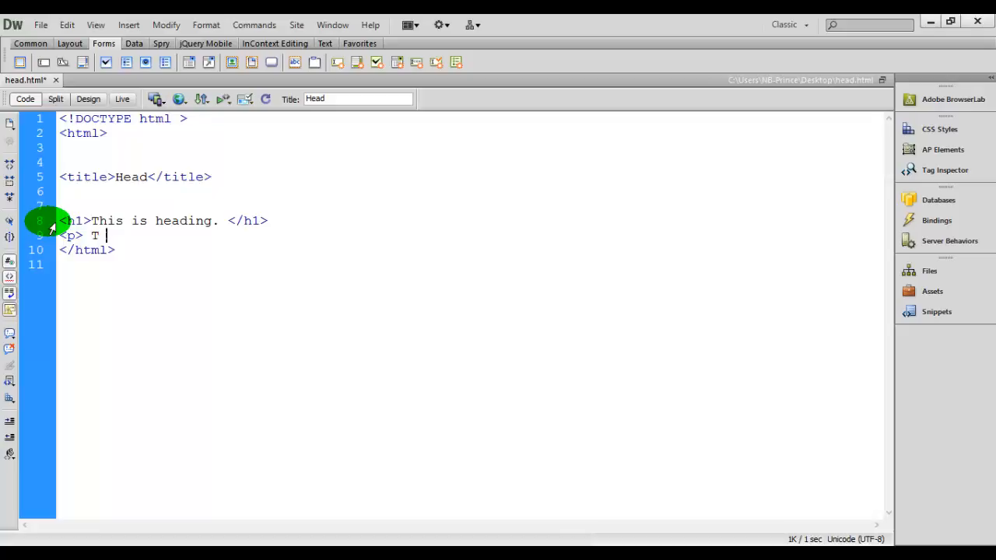
key(Backspace)
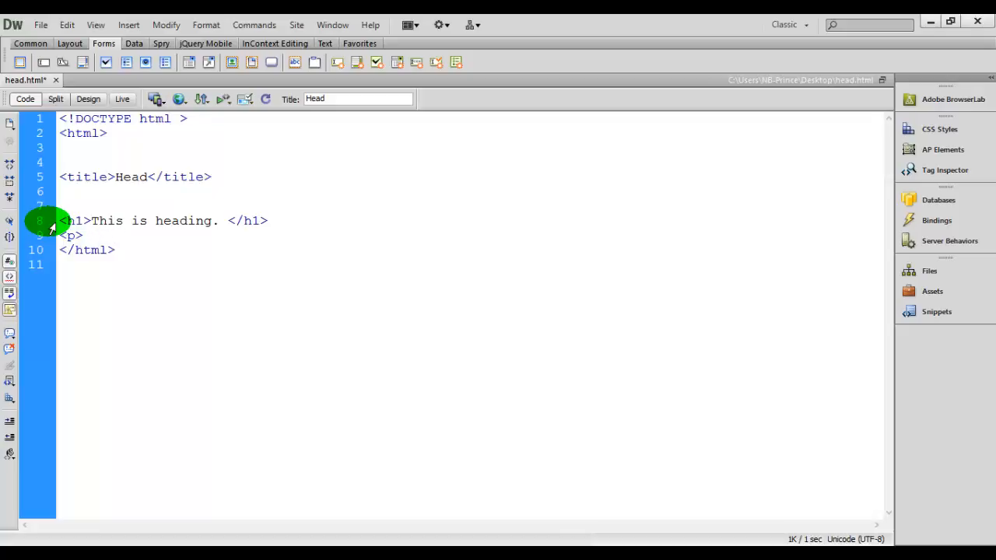
text(This is a)
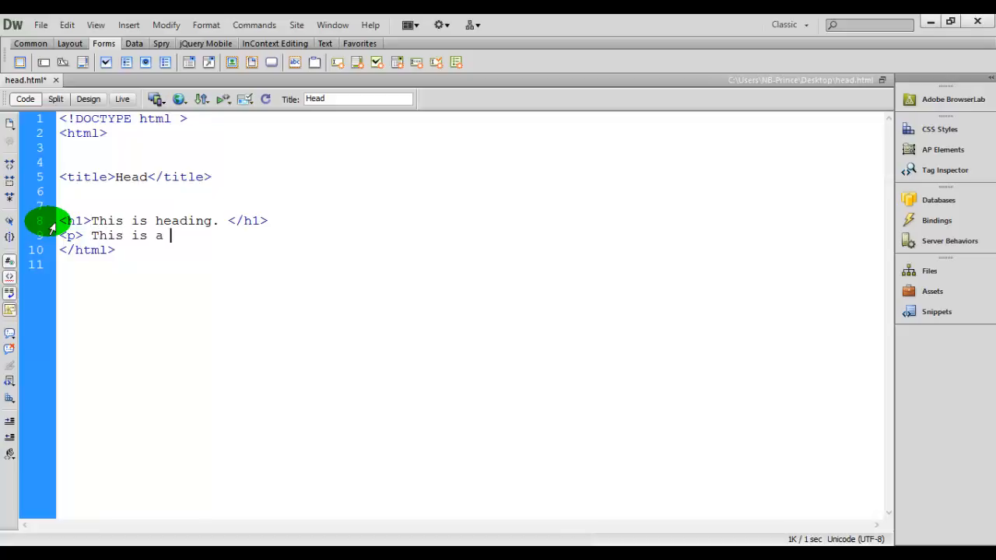
text(paragraph.)
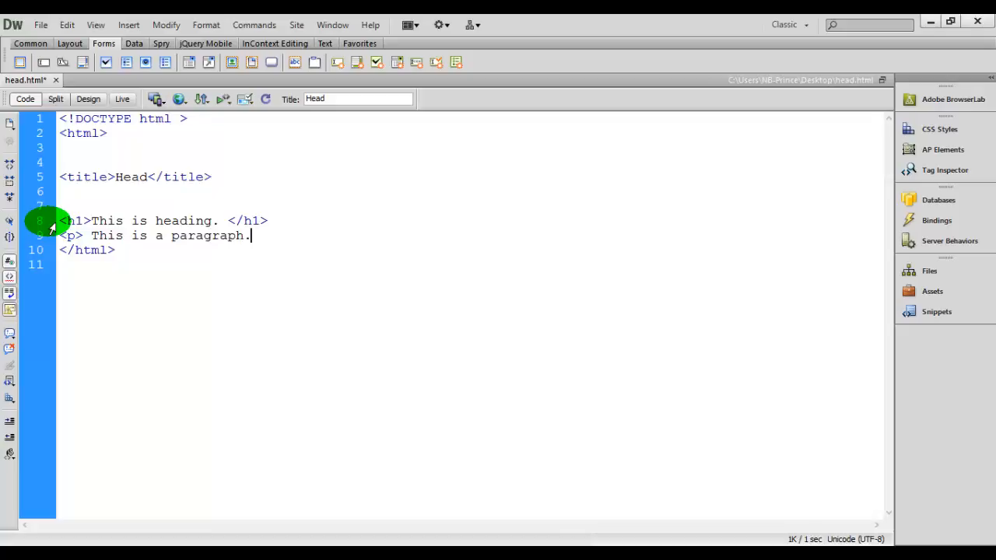
text(</p>)
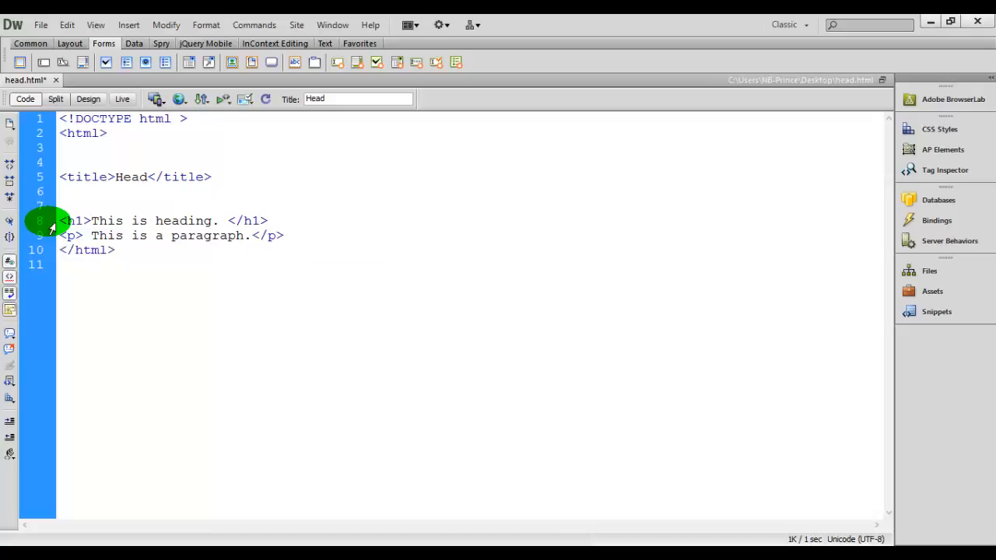
click(283, 235)
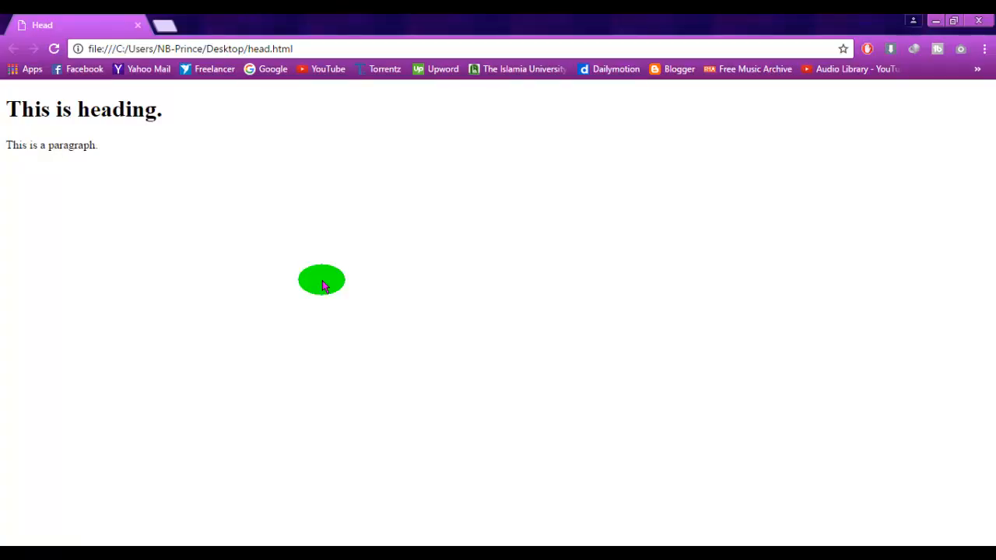
mouse_move(382, 240)
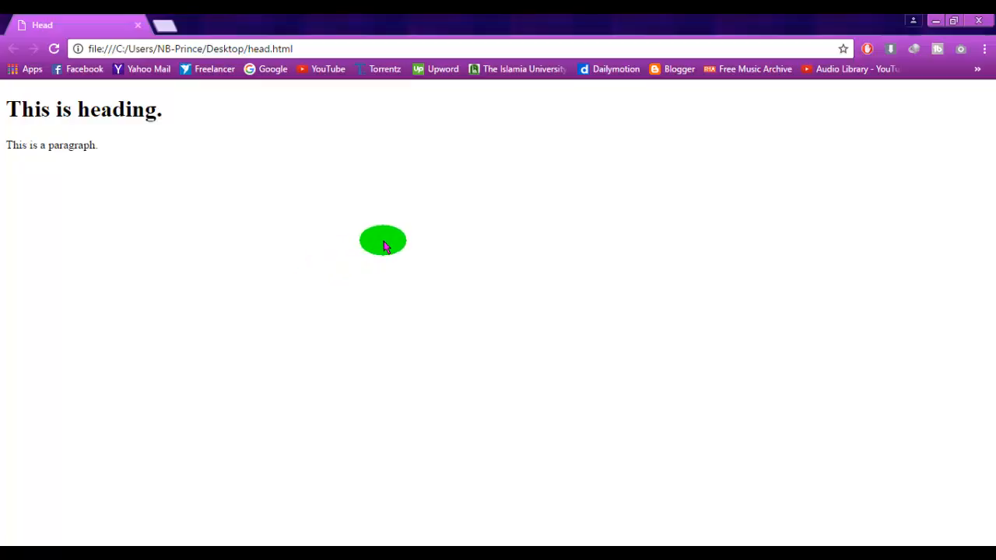
mouse_move(426, 178)
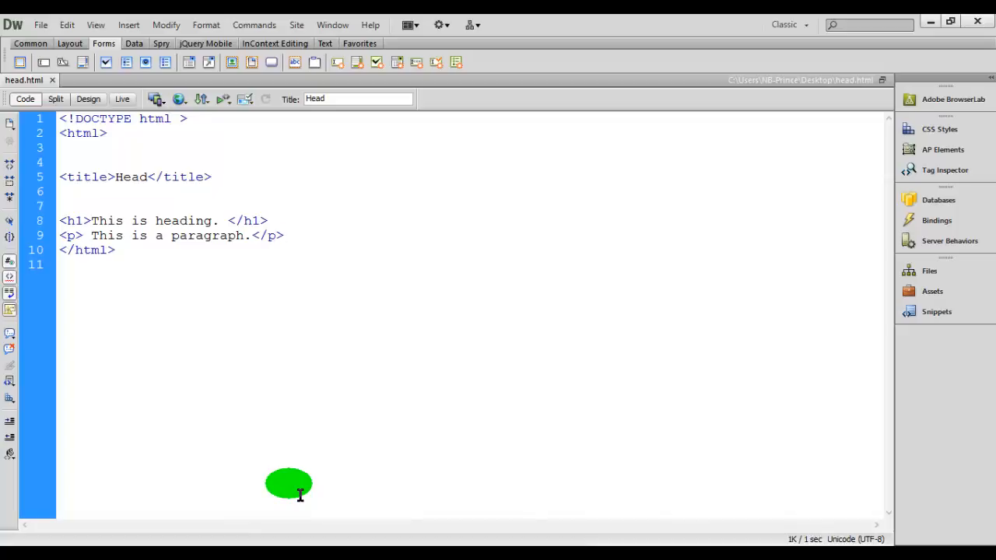
click(285, 236)
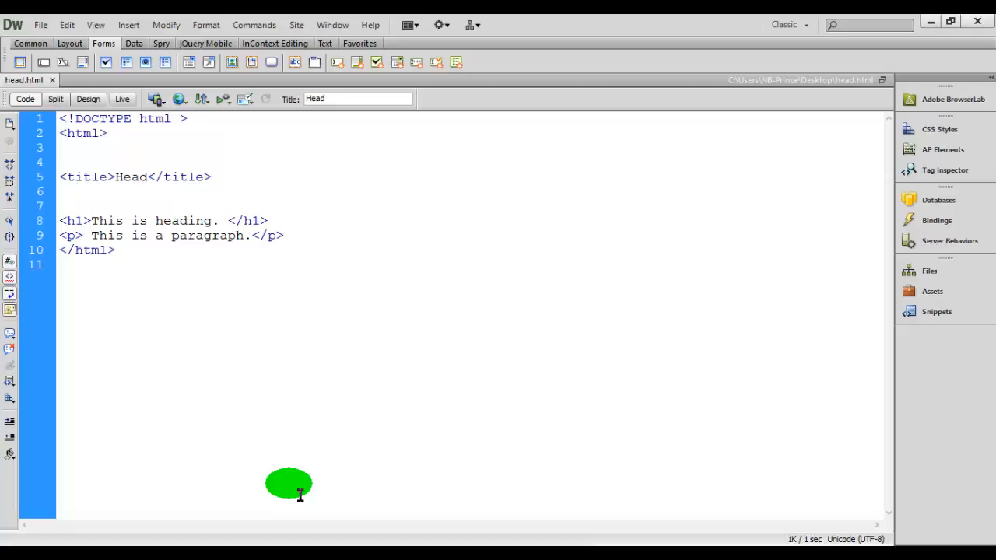
click(283, 235)
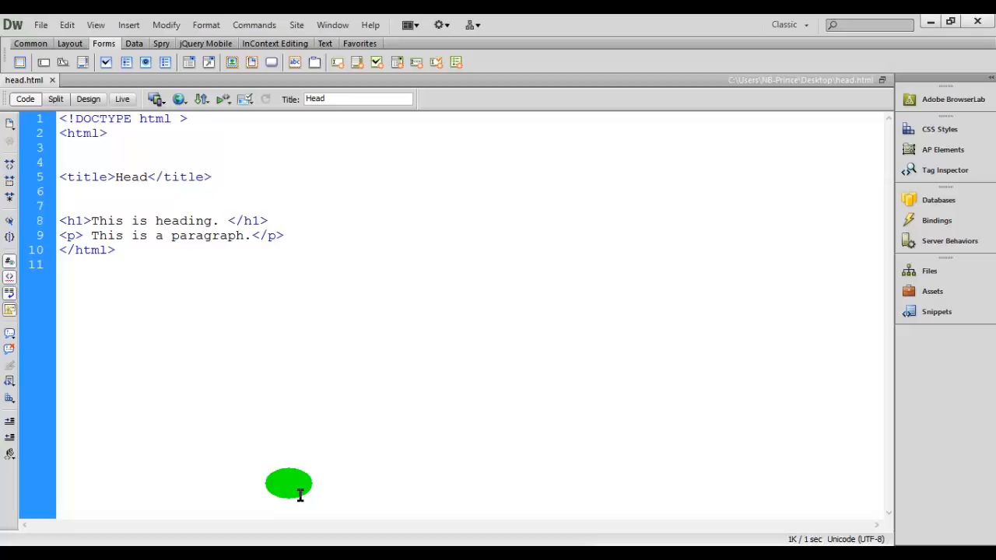
click(284, 237)
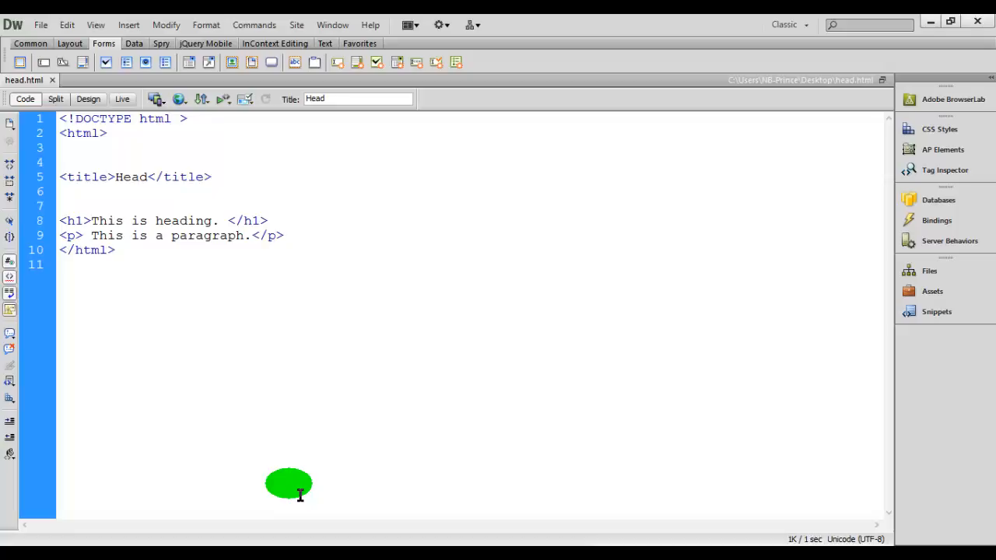
click(284, 236)
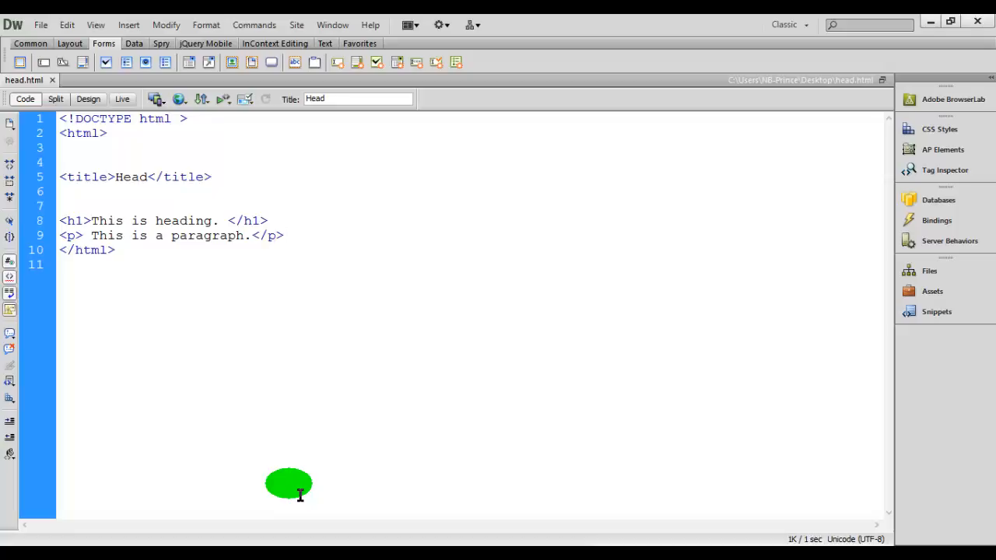
click(284, 236)
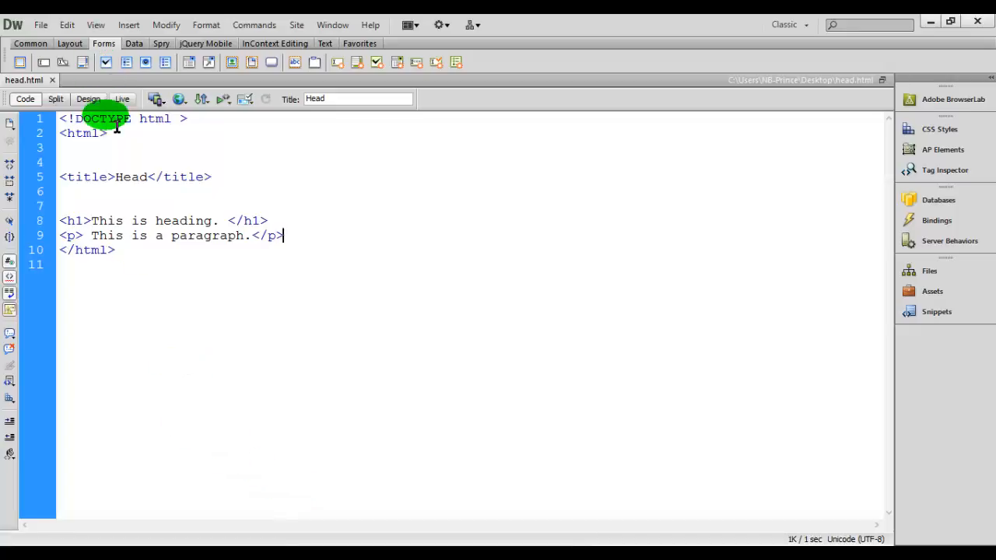
Step: Give the html element a lang attribute of en-US using the code hints
click(106, 132)
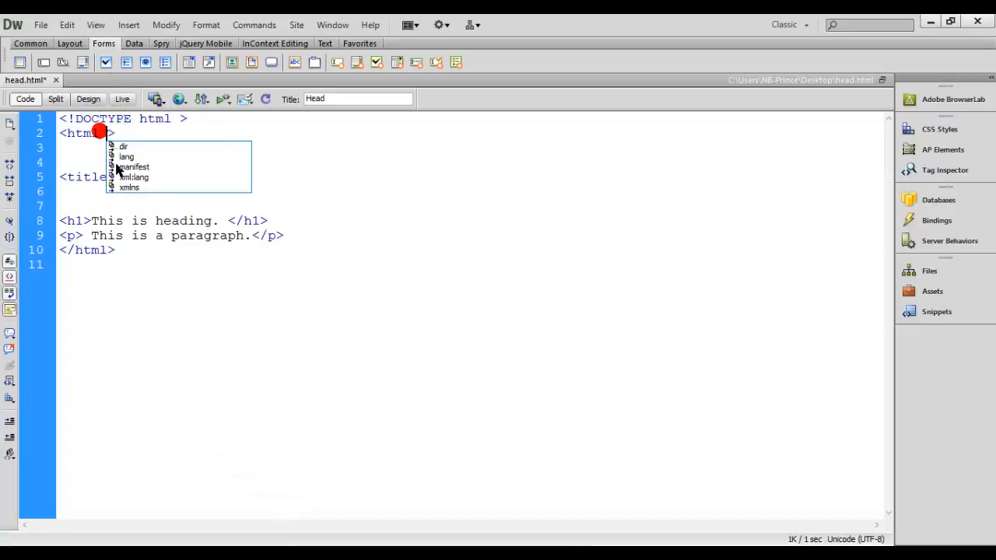
text(lang=")
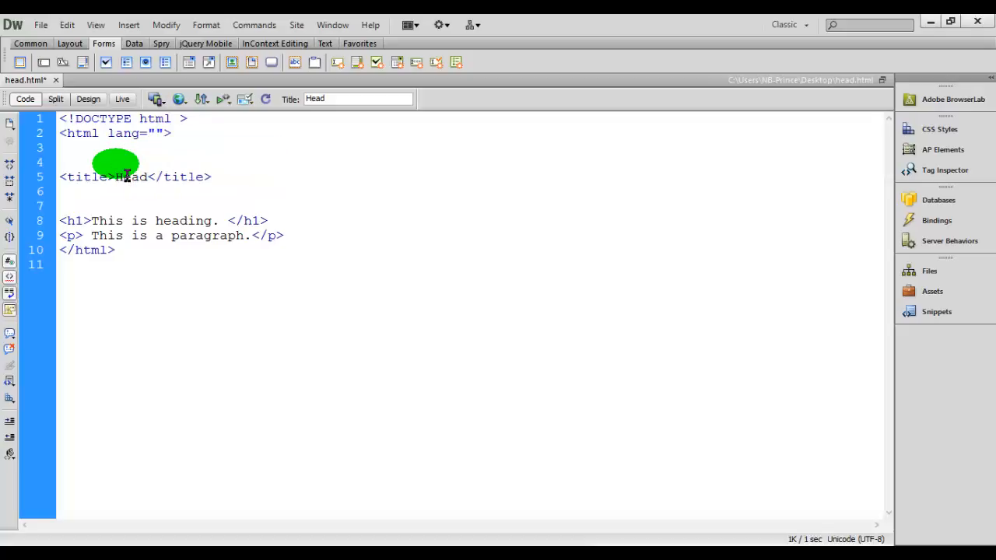
text(en)
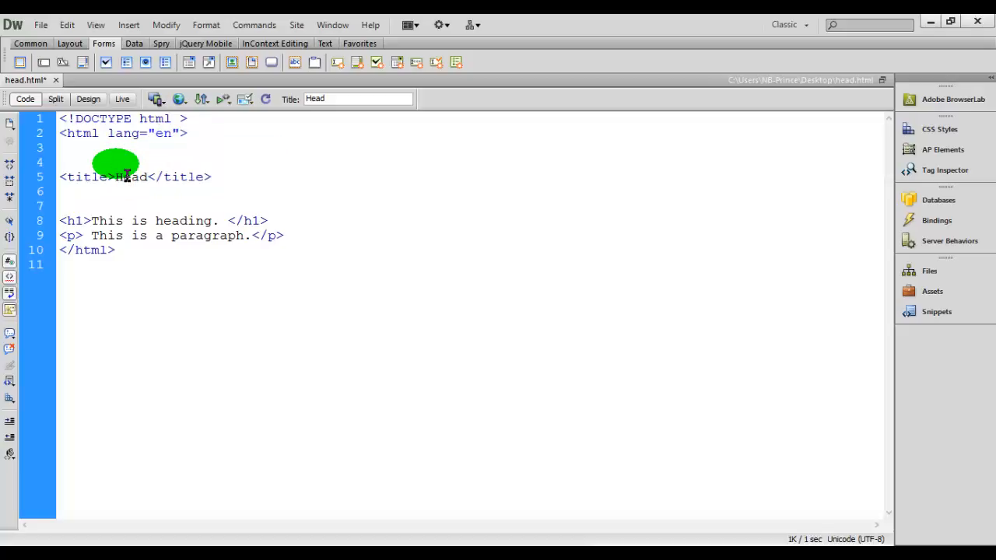
text(-US)
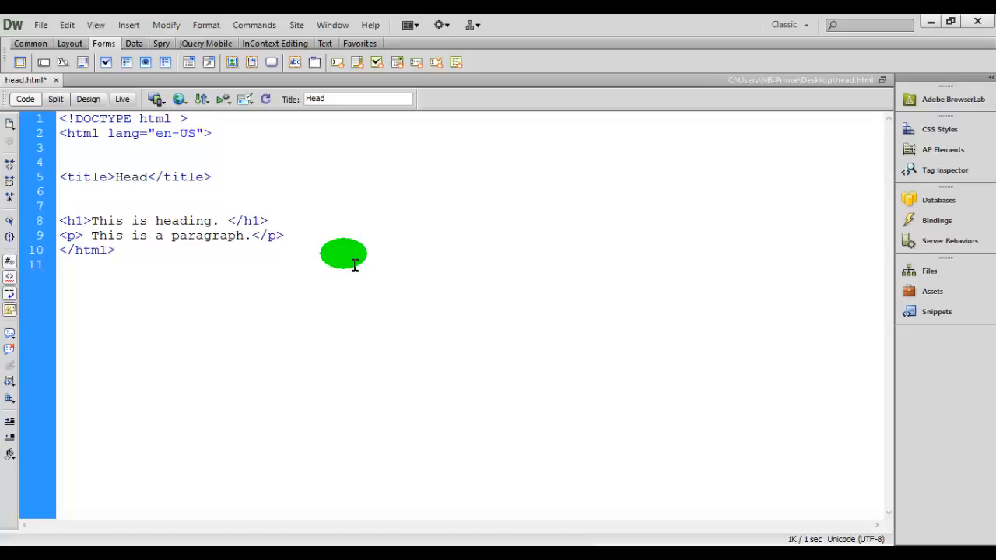
Step: Review the head.html source and bring up the New Document dialog
click(115, 249)
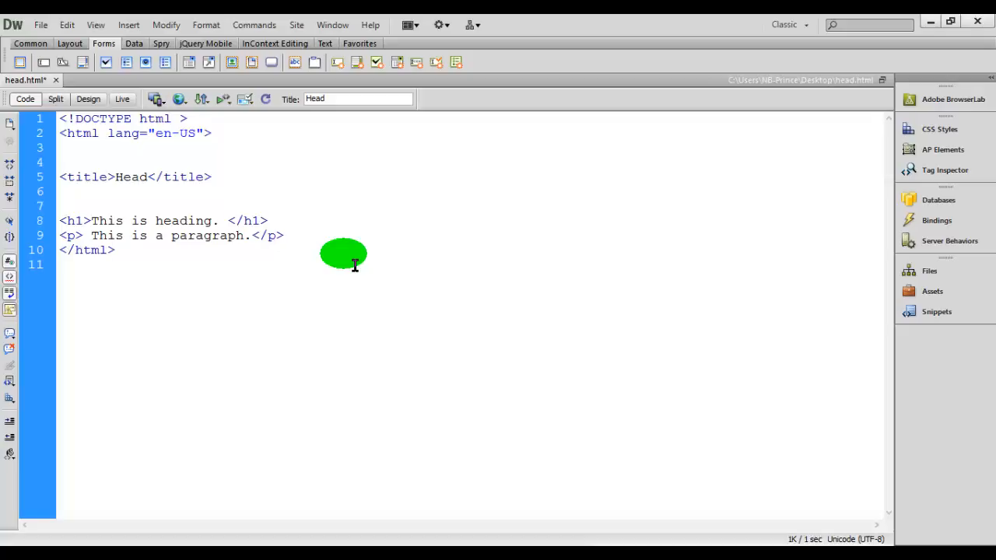
click(115, 249)
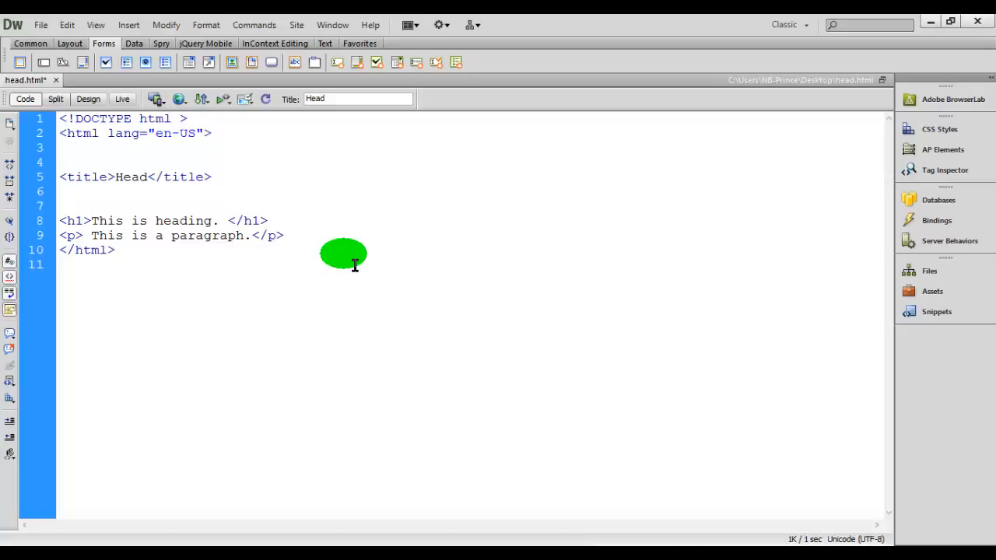
click(115, 249)
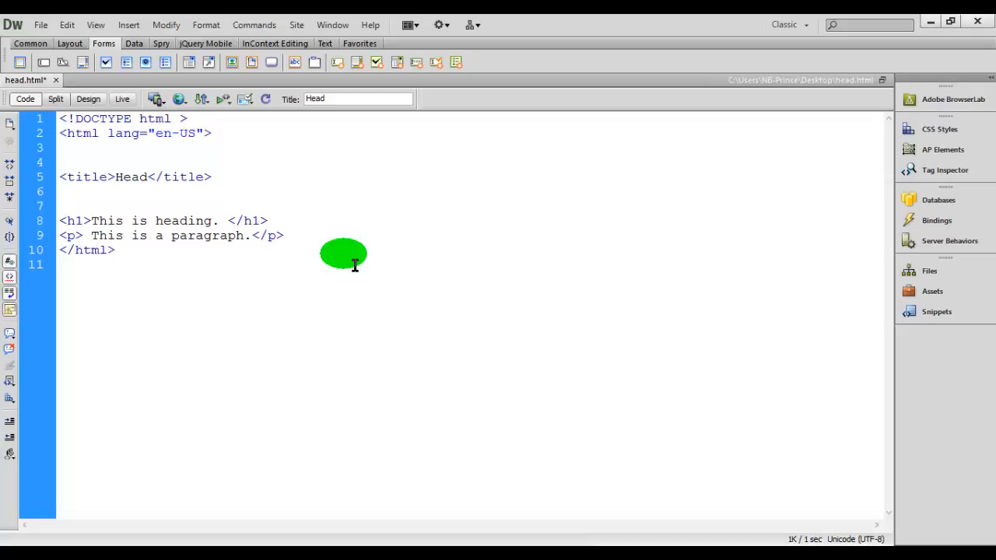
click(115, 248)
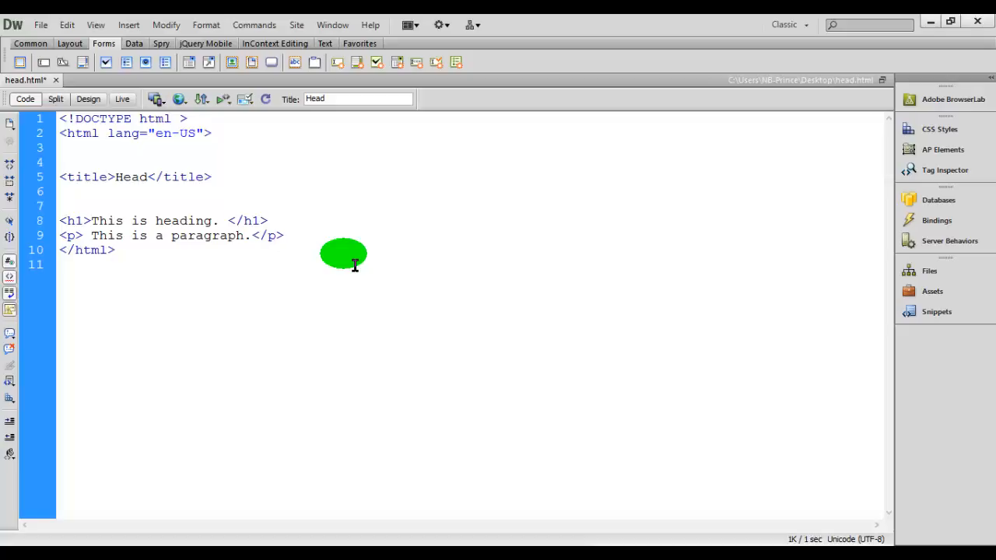
mouse_move(292, 202)
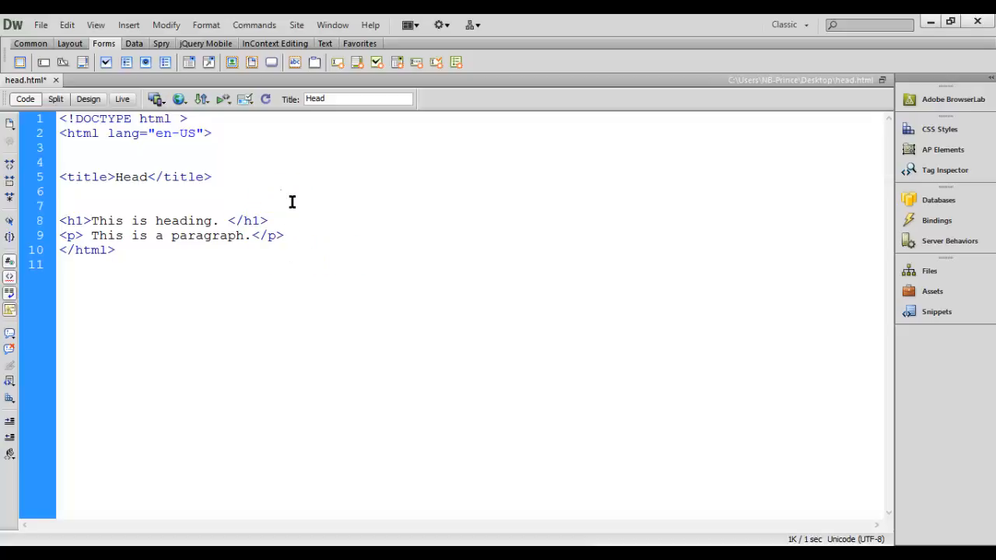
click(61, 193)
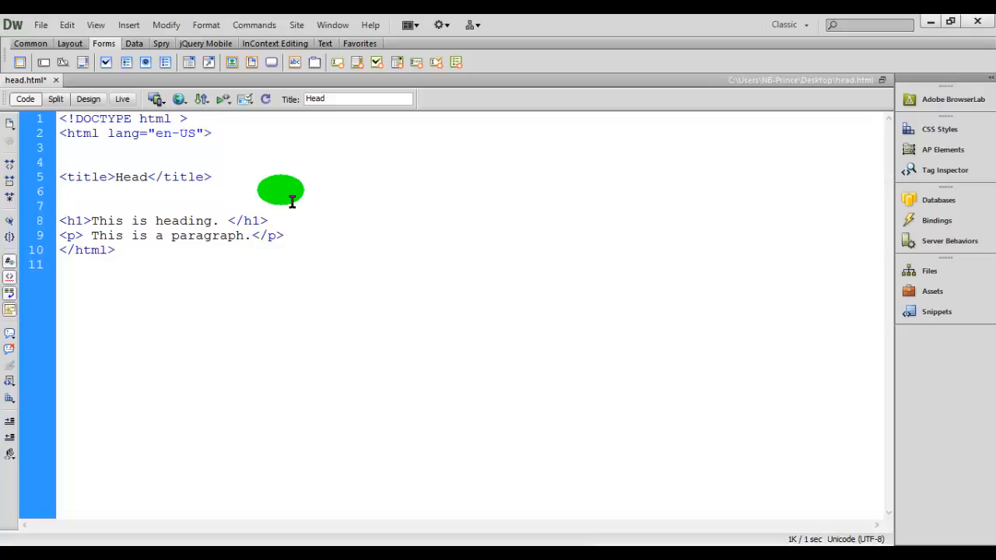
click(61, 193)
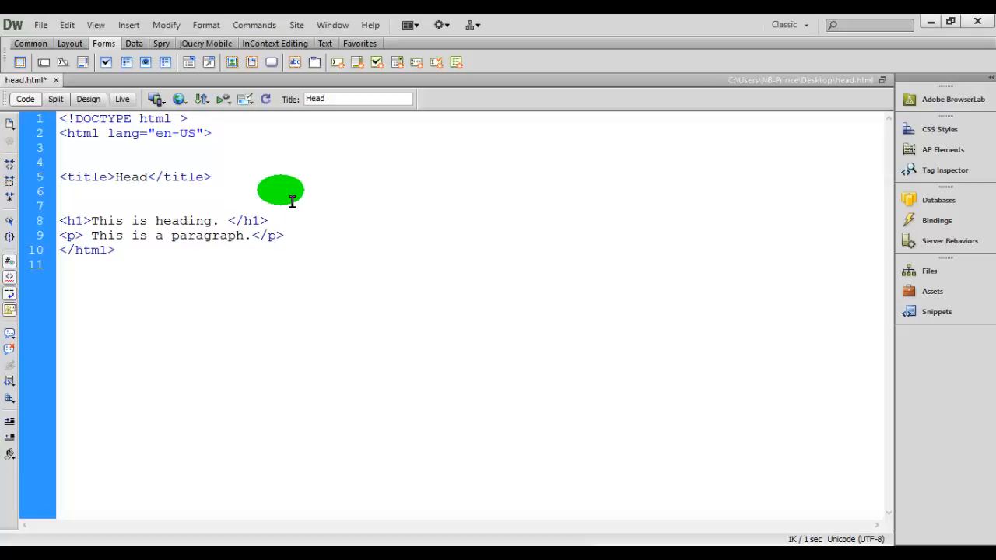
click(62, 193)
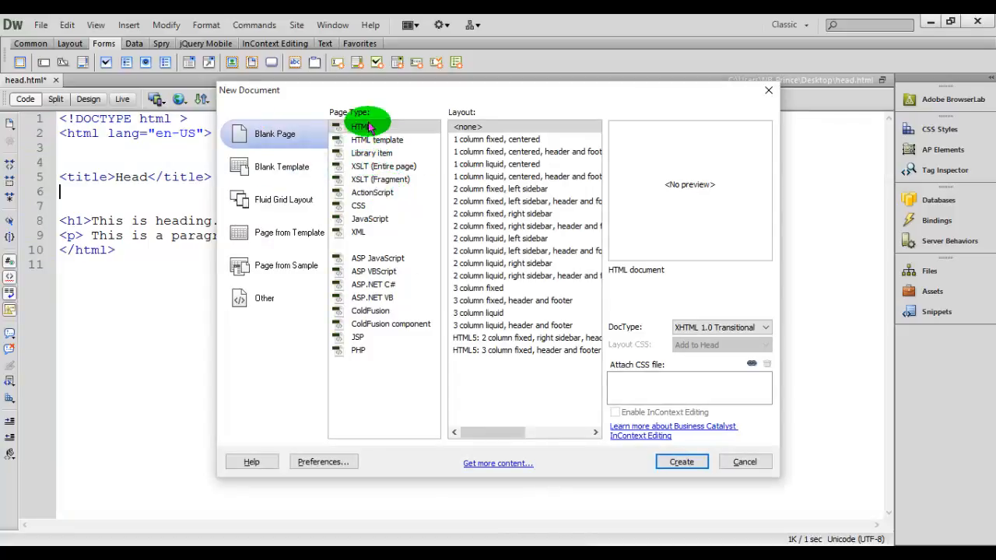
Step: Create a new blank HTML page with the HTML 5 doctype
click(361, 127)
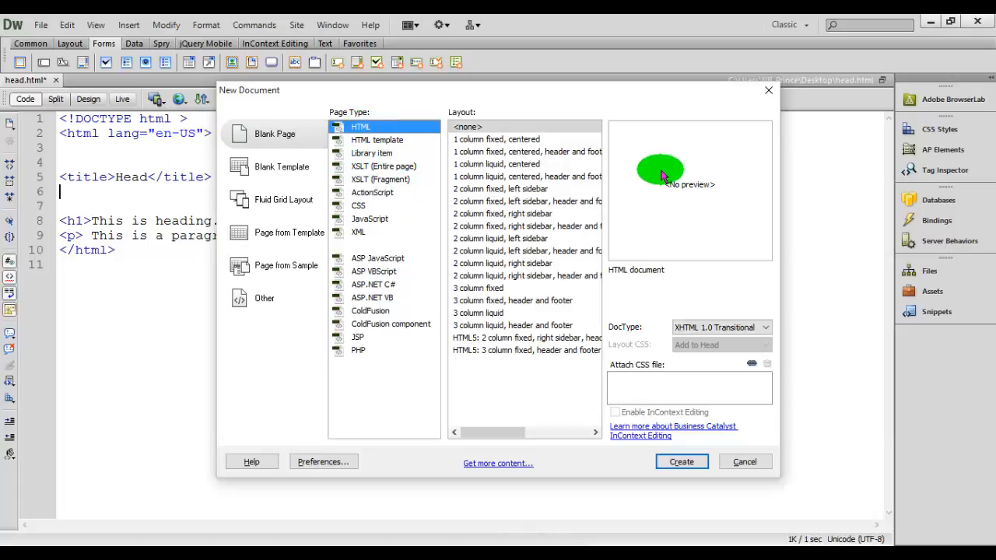
click(766, 326)
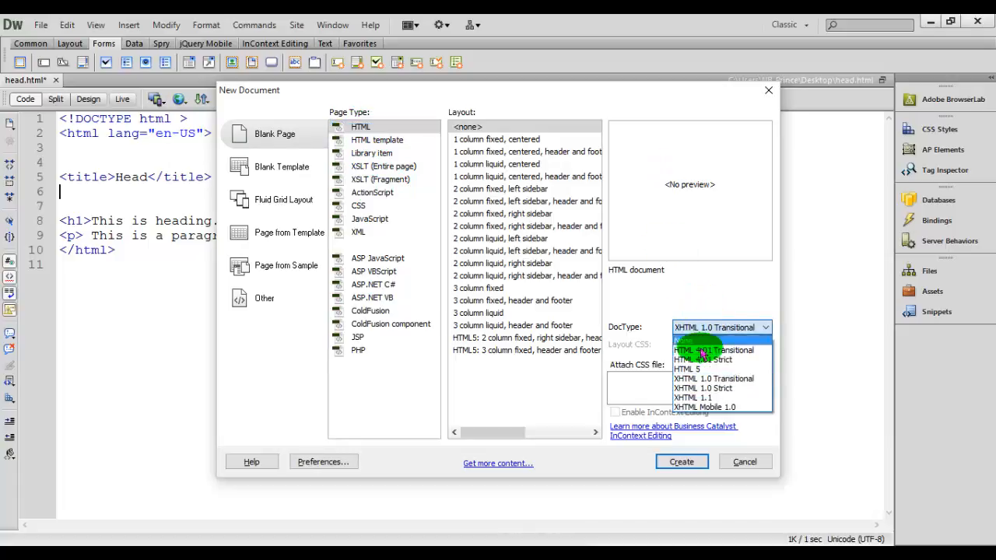
click(688, 367)
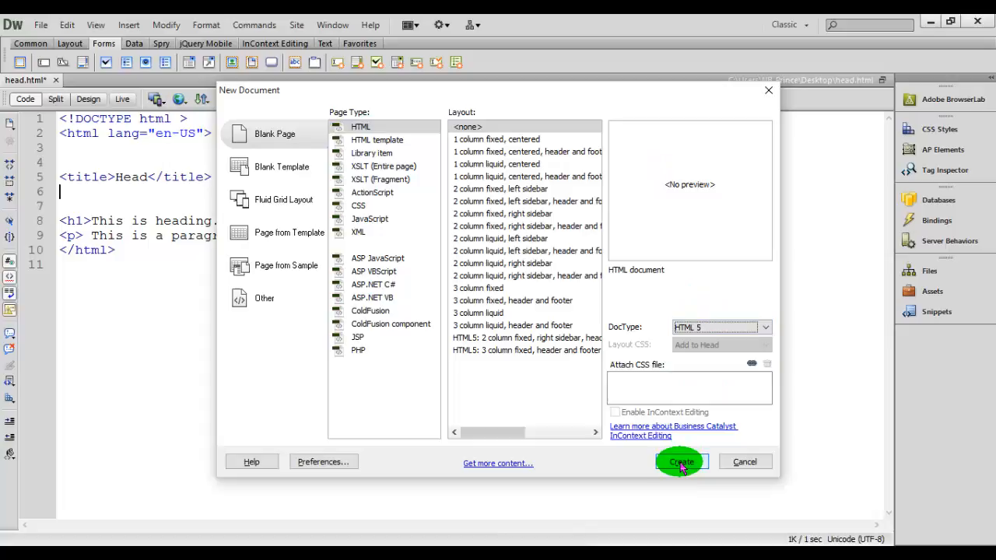
click(680, 460)
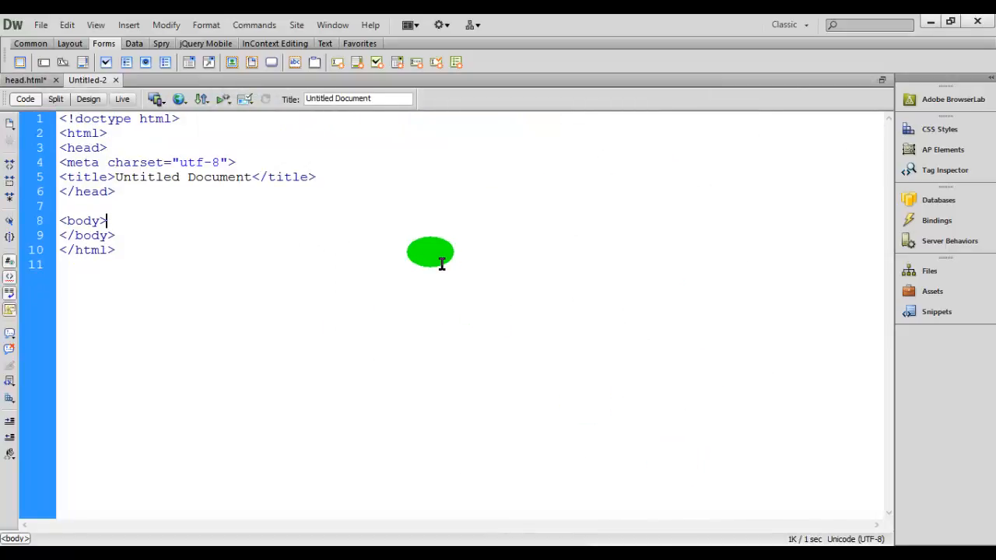
Step: Title the new document Head2 and save it to the Desktop as head2.html
triple_click(358, 98)
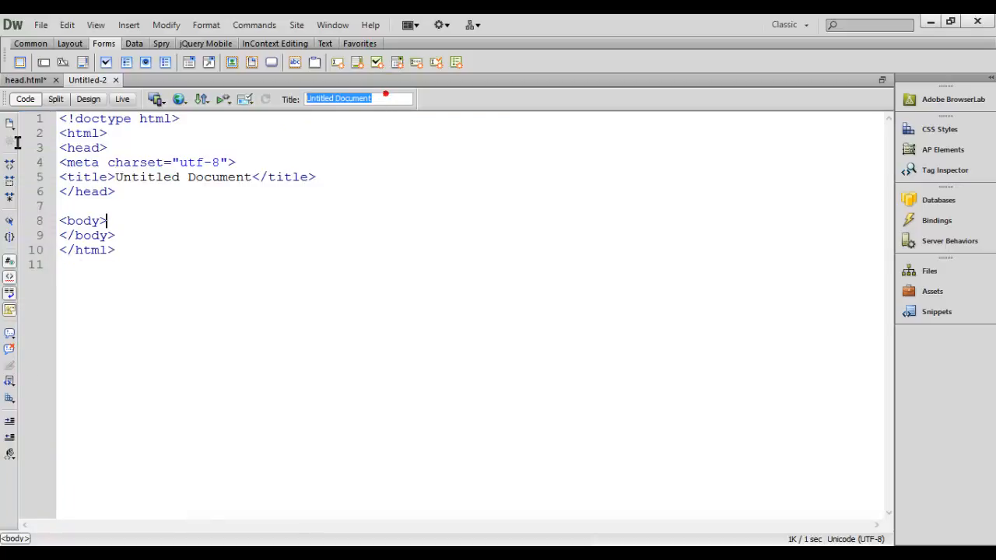
text(Head)
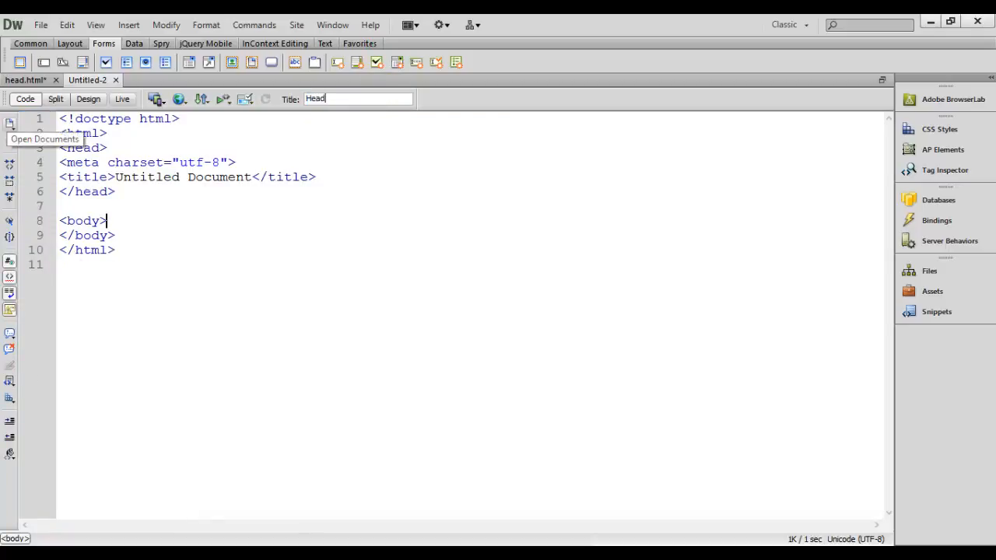
text(2.ht)
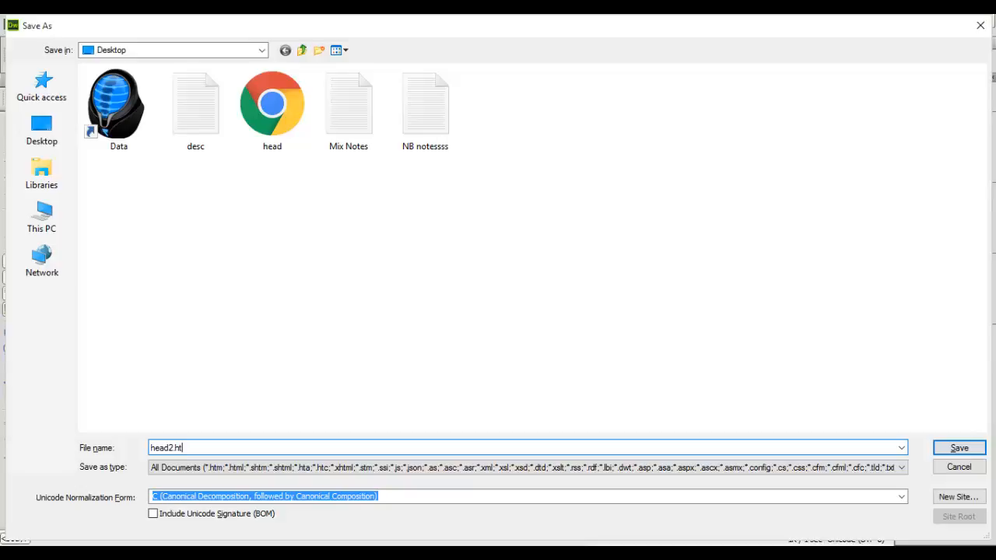
text(ml)
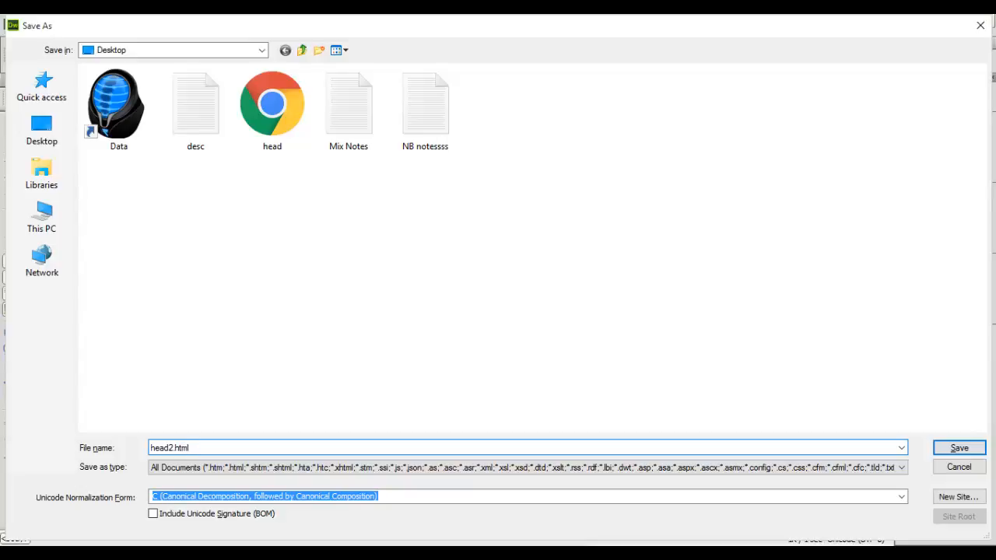
click(958, 448)
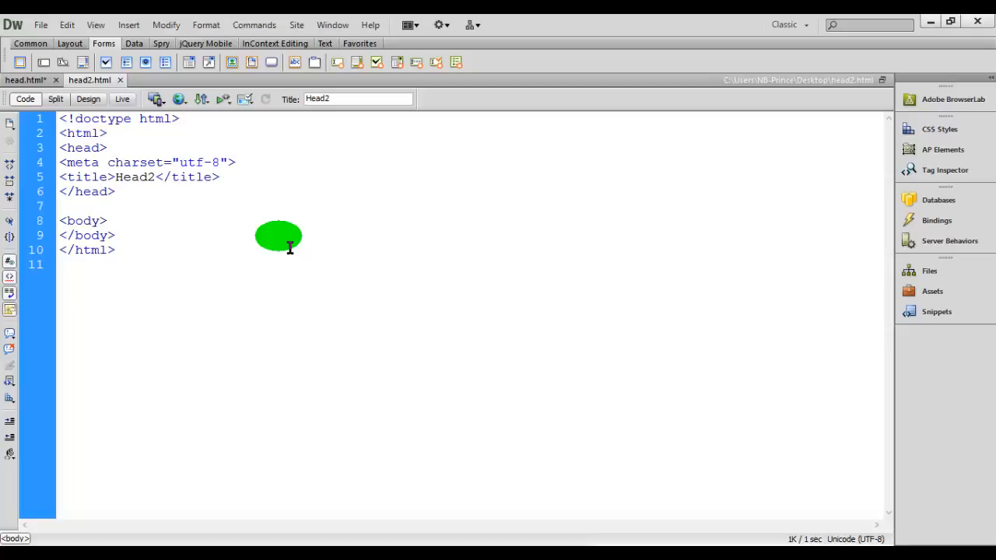
click(107, 221)
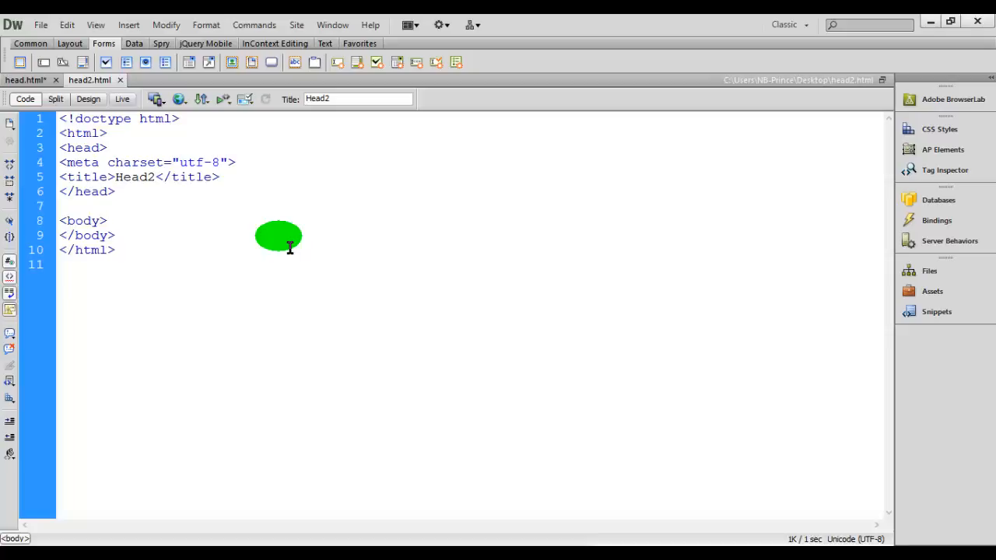
click(106, 221)
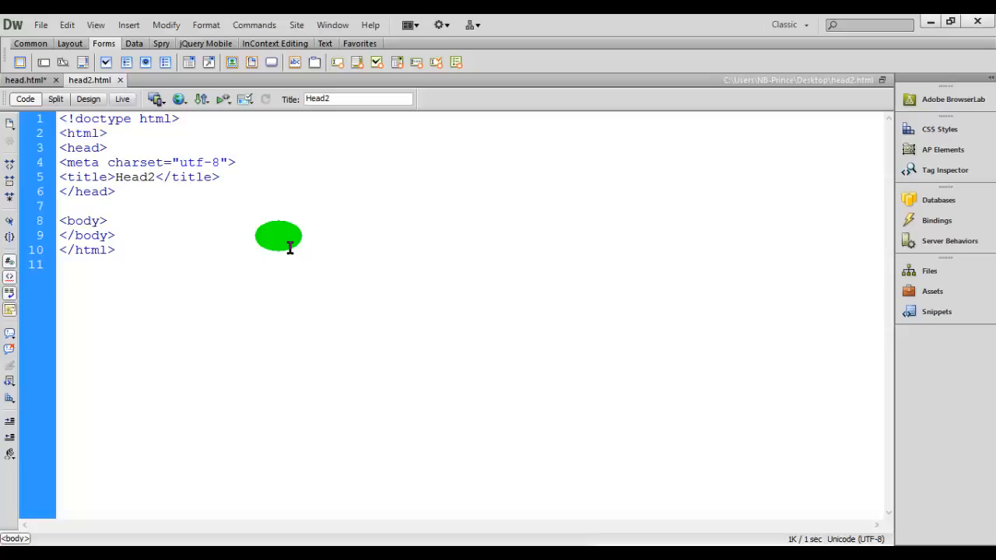
click(106, 220)
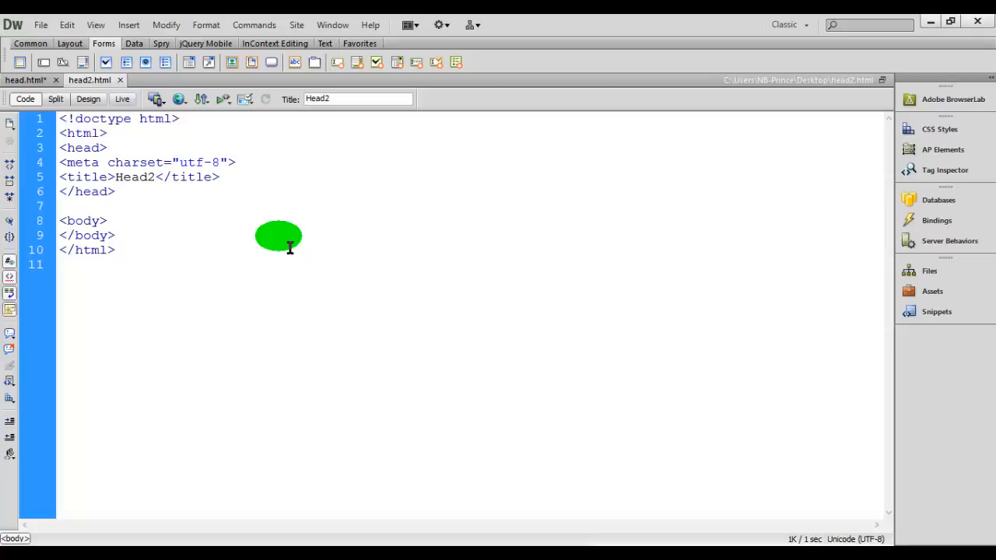
click(107, 221)
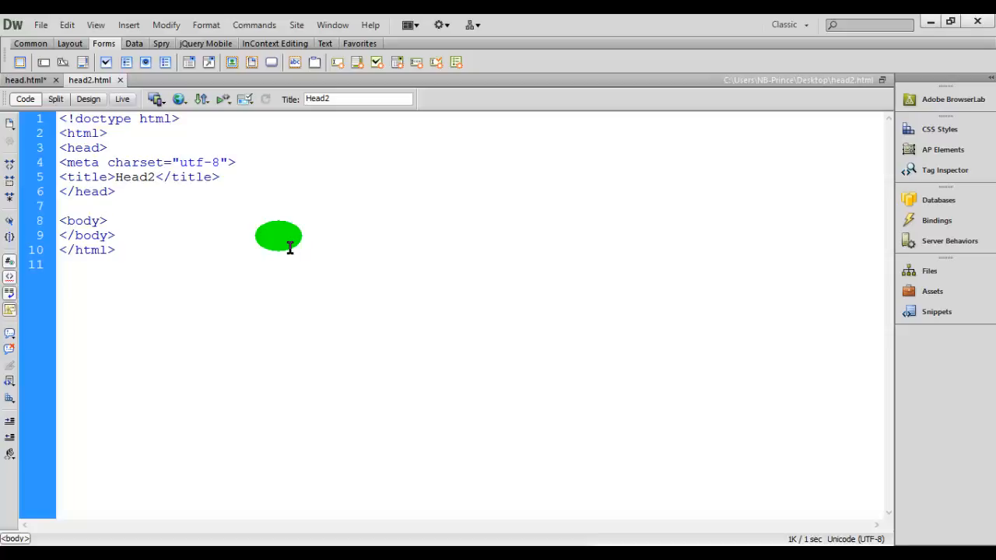
click(108, 221)
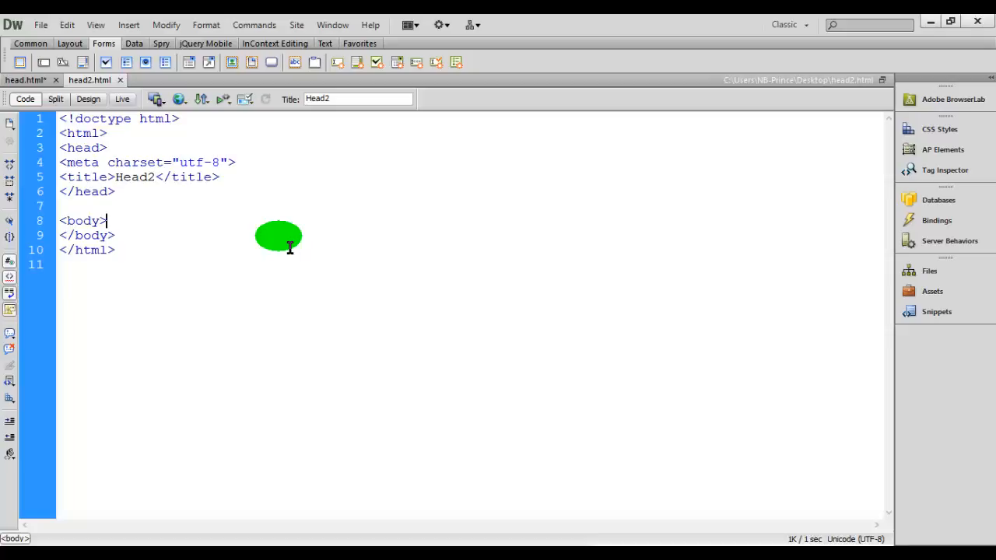
click(24, 79)
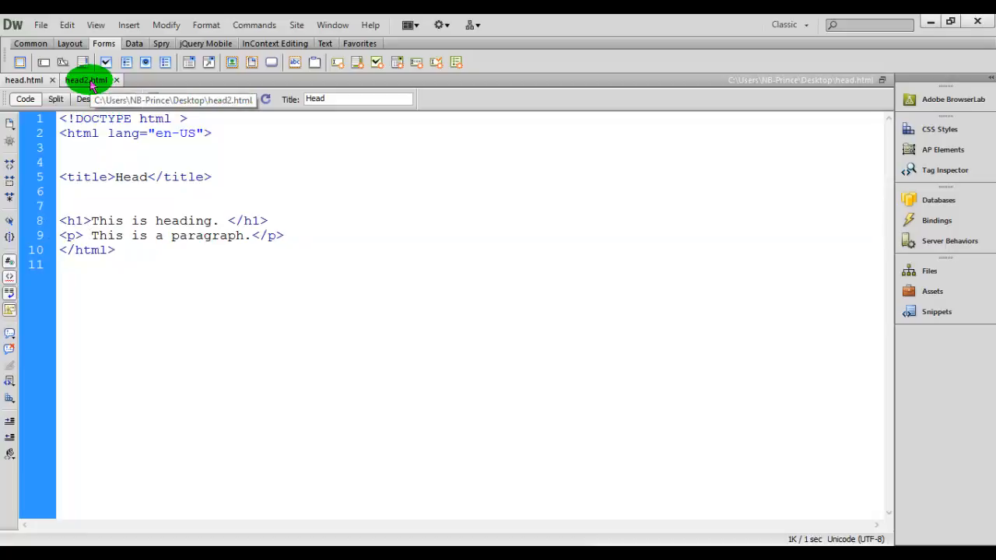
click(90, 237)
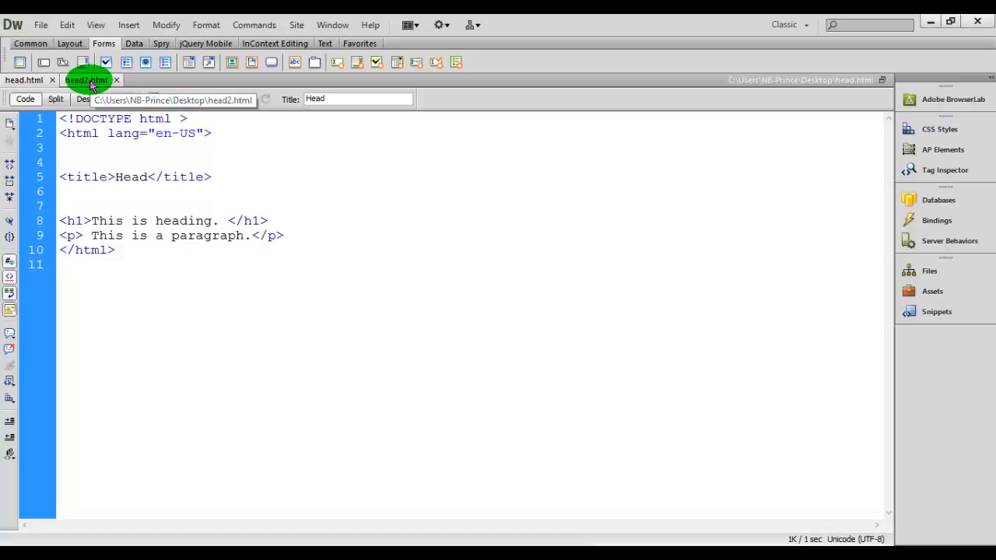
click(60, 265)
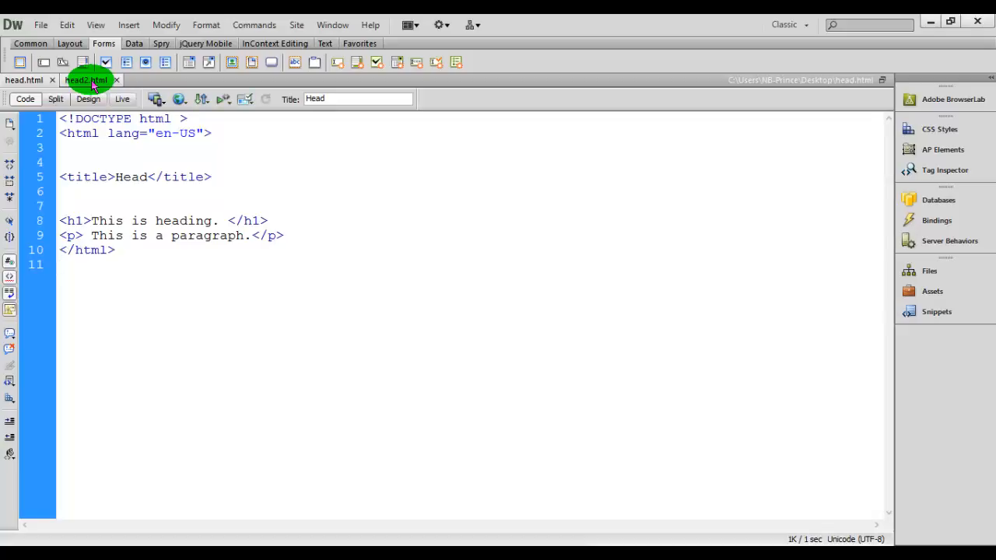
click(88, 80)
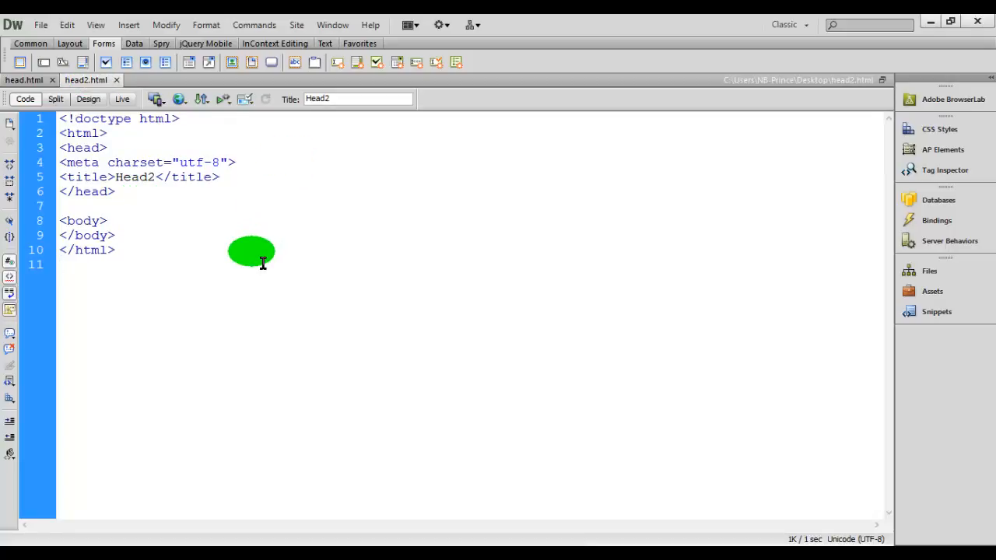
click(60, 264)
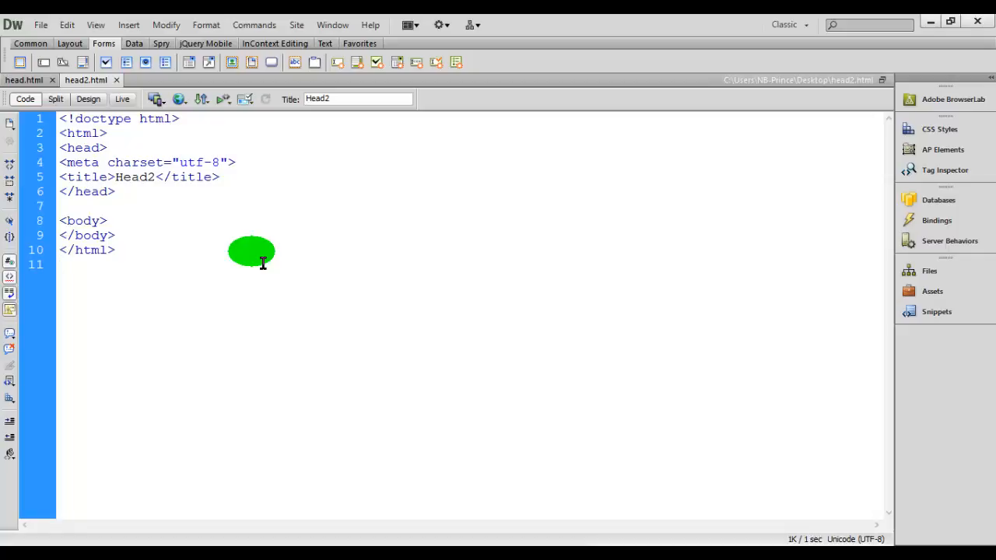
click(60, 264)
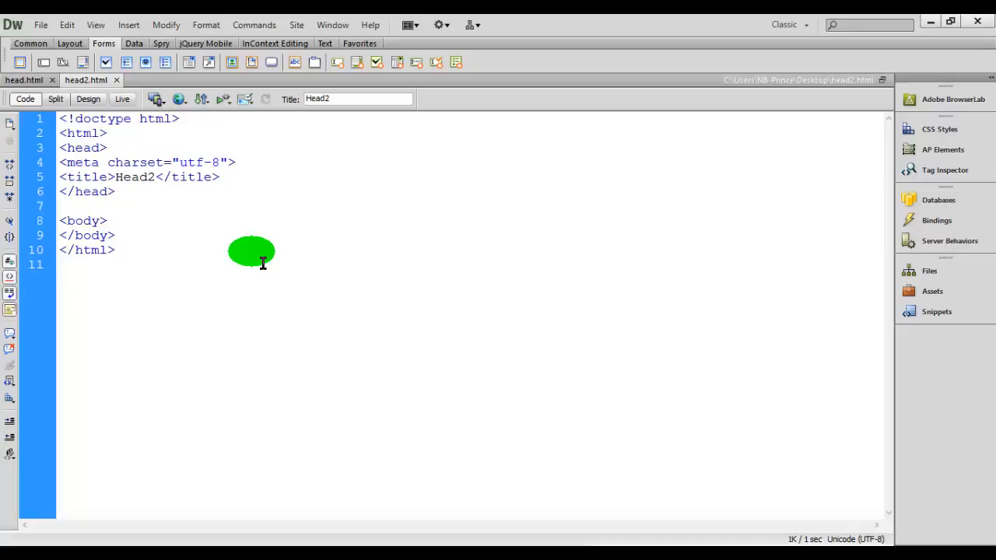
click(61, 265)
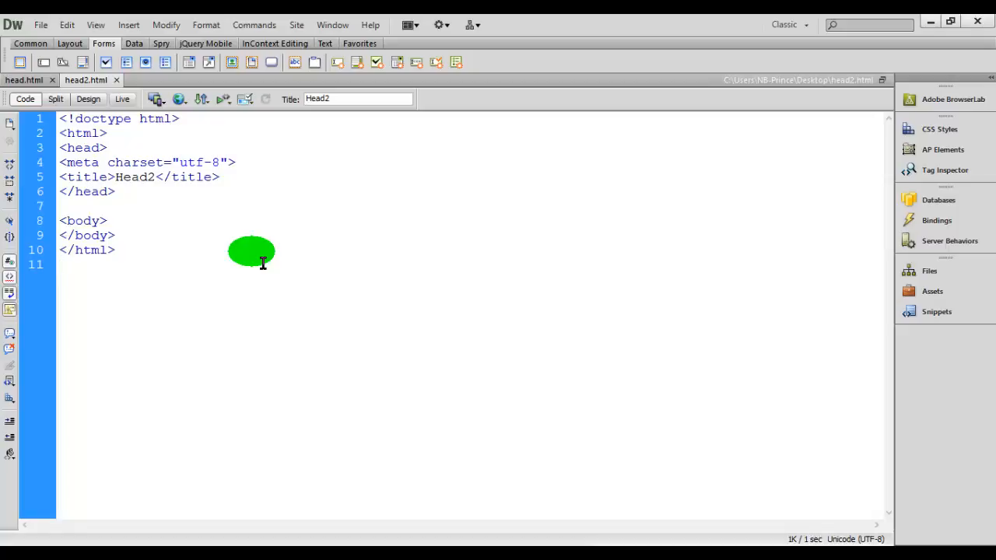
click(62, 264)
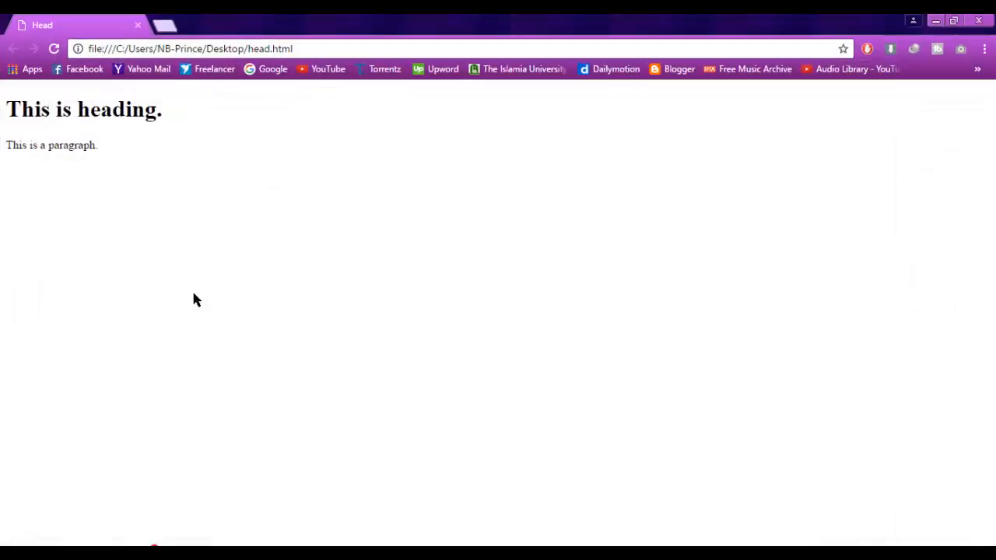
mouse_move(42, 25)
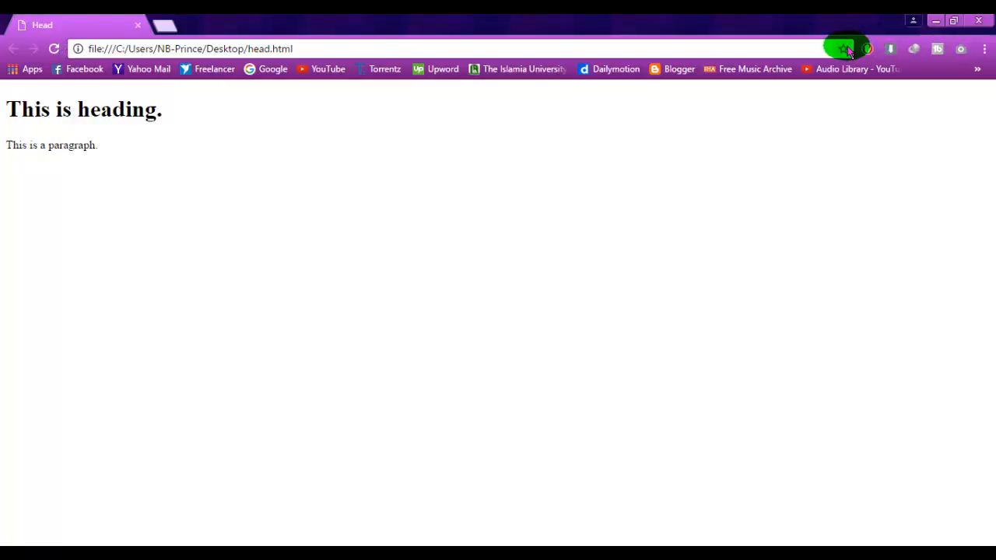
Step: Bookmark the previewed head.html page in Chrome as 'Head' on the bookmarks bar
click(843, 49)
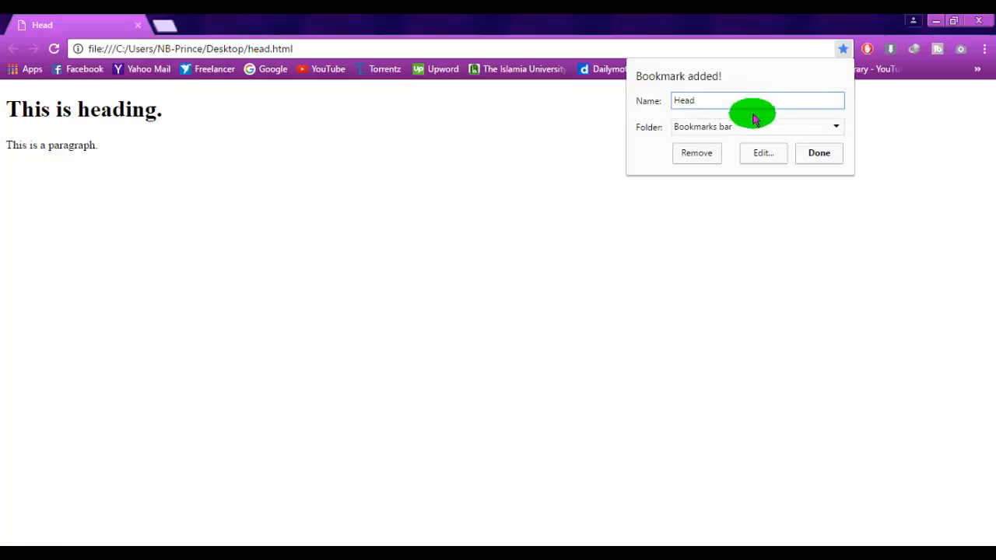
mouse_move(716, 99)
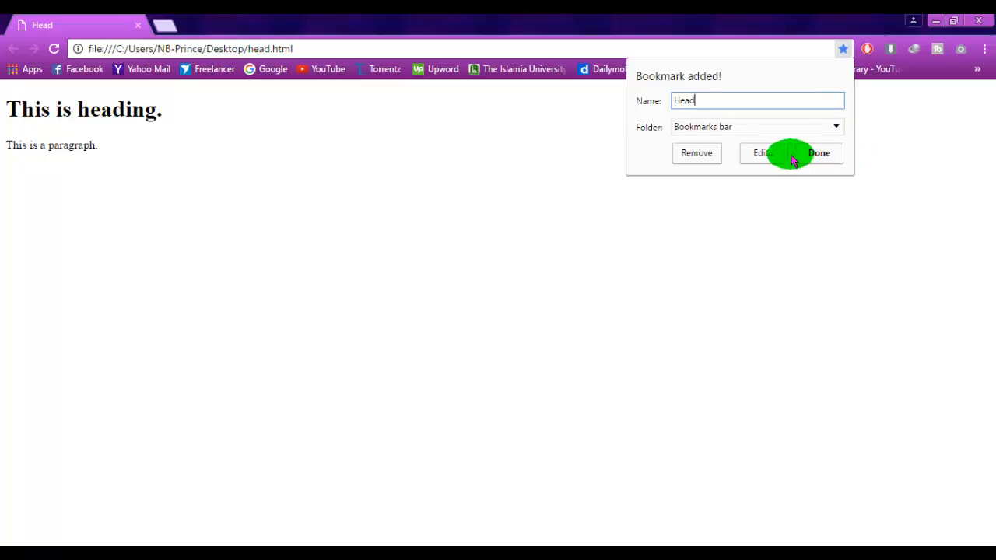
click(818, 152)
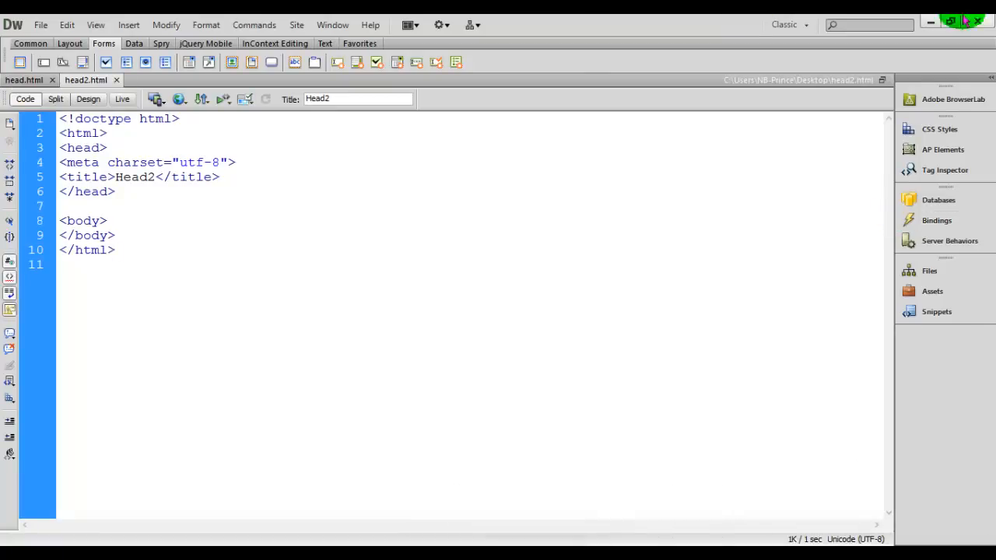
Step: Preview head2.html in a browser, then minimize the Dreamweaver window
click(179, 99)
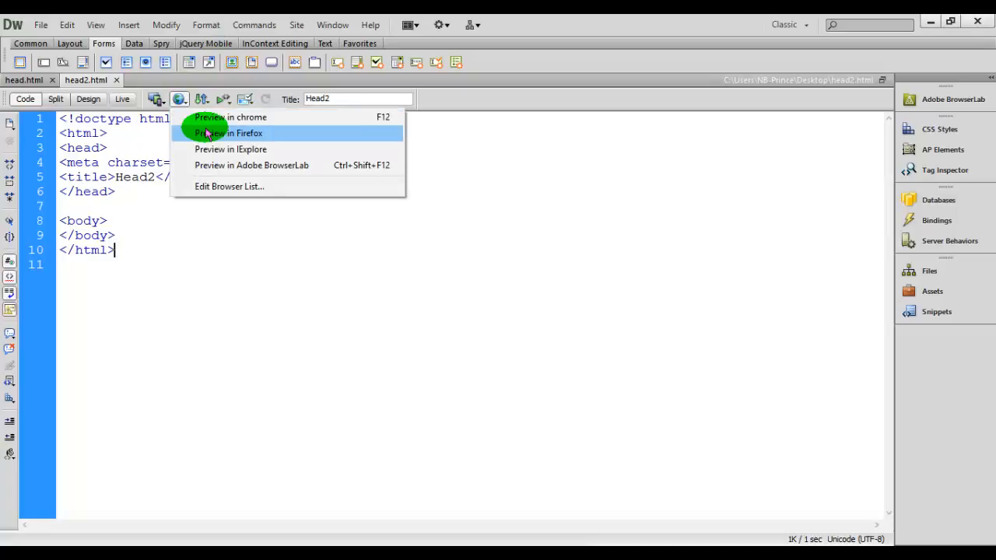
click(230, 117)
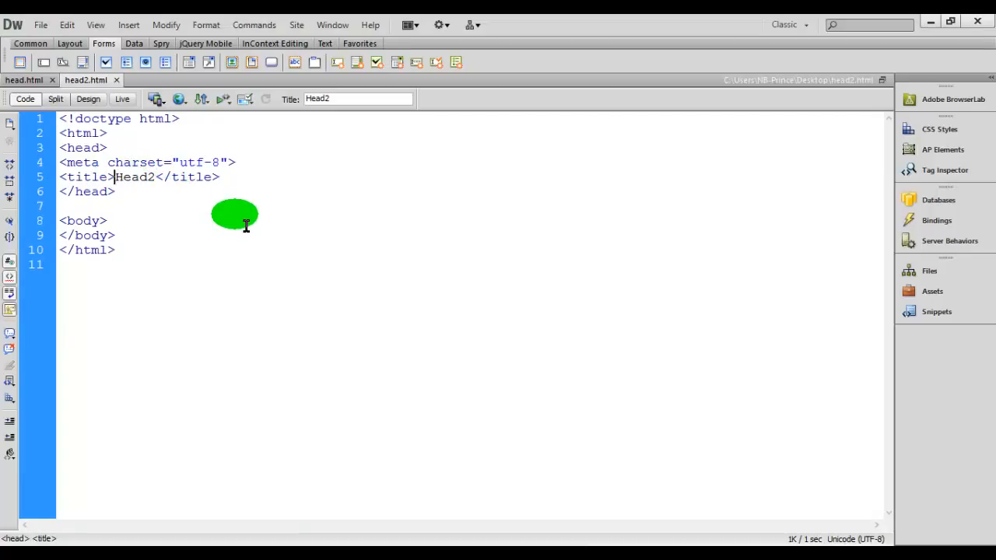
mouse_move(765, 53)
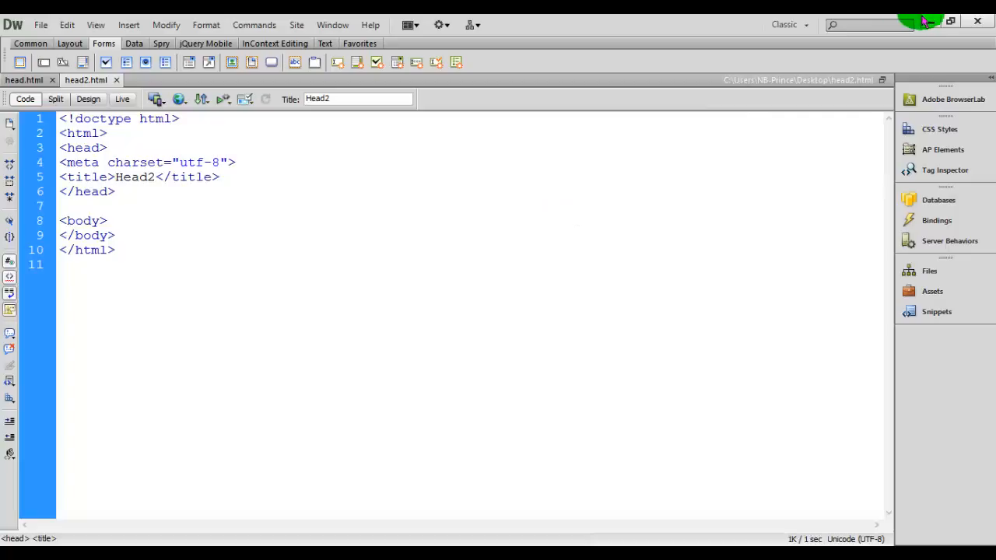
mouse_move(930, 22)
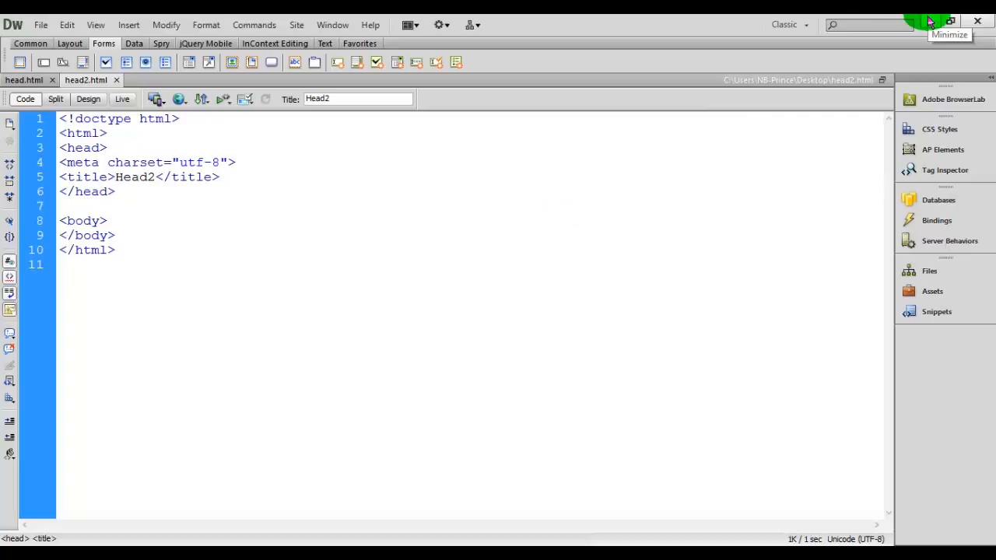
click(949, 22)
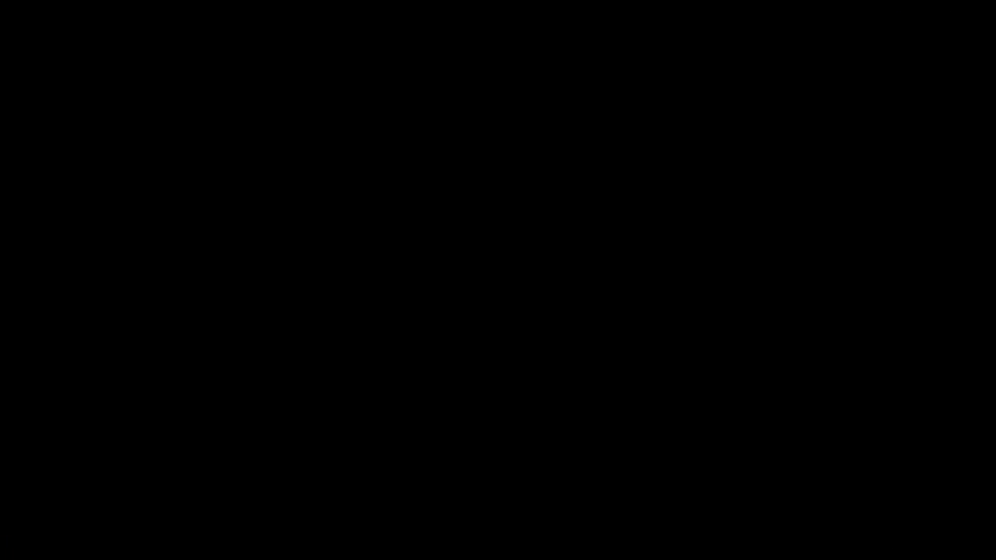